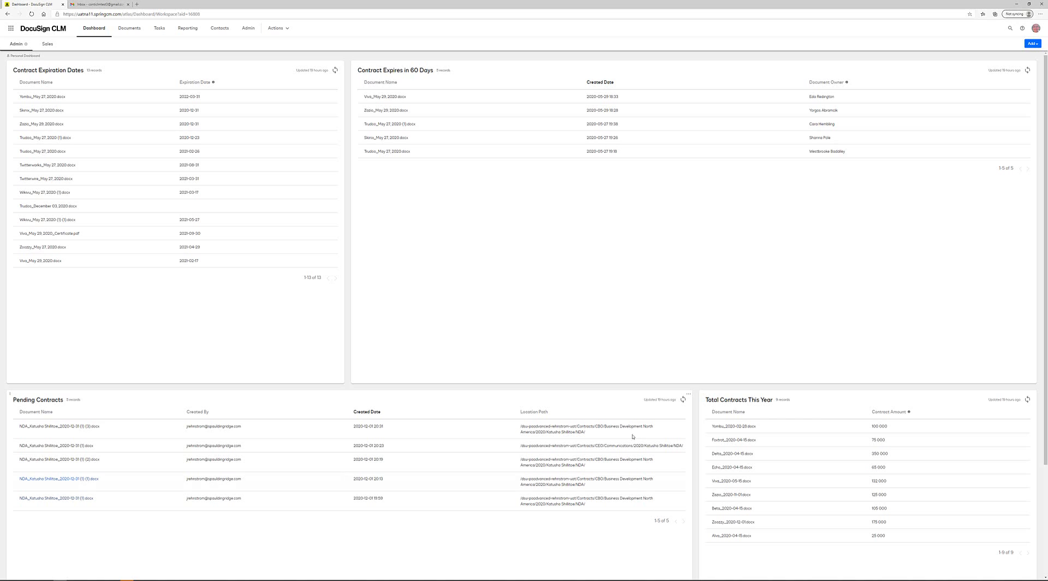
# Start a new NDA from the NDA (English) template.
pyautogui.click(277, 28)
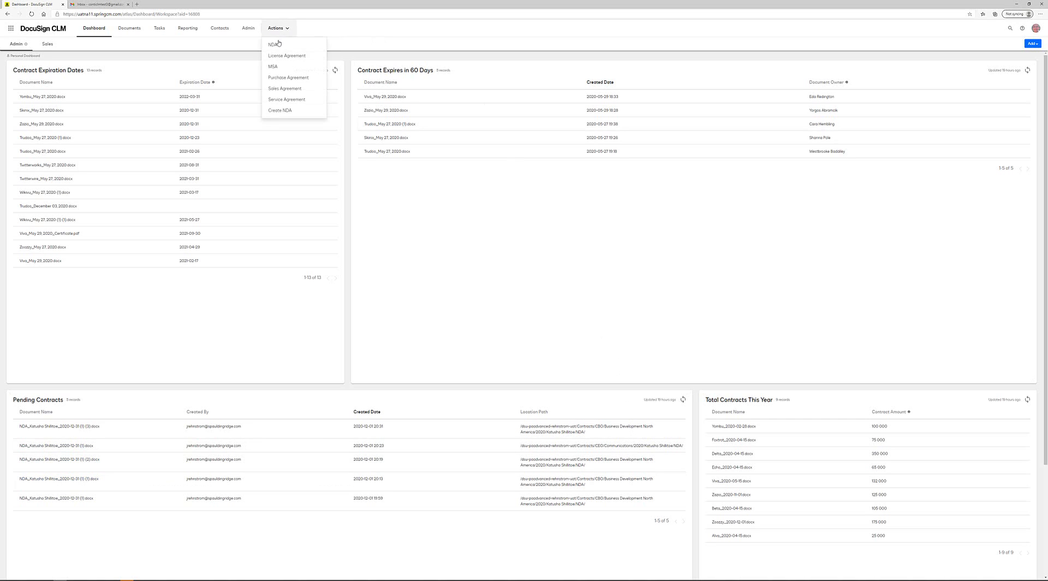
pyautogui.click(274, 44)
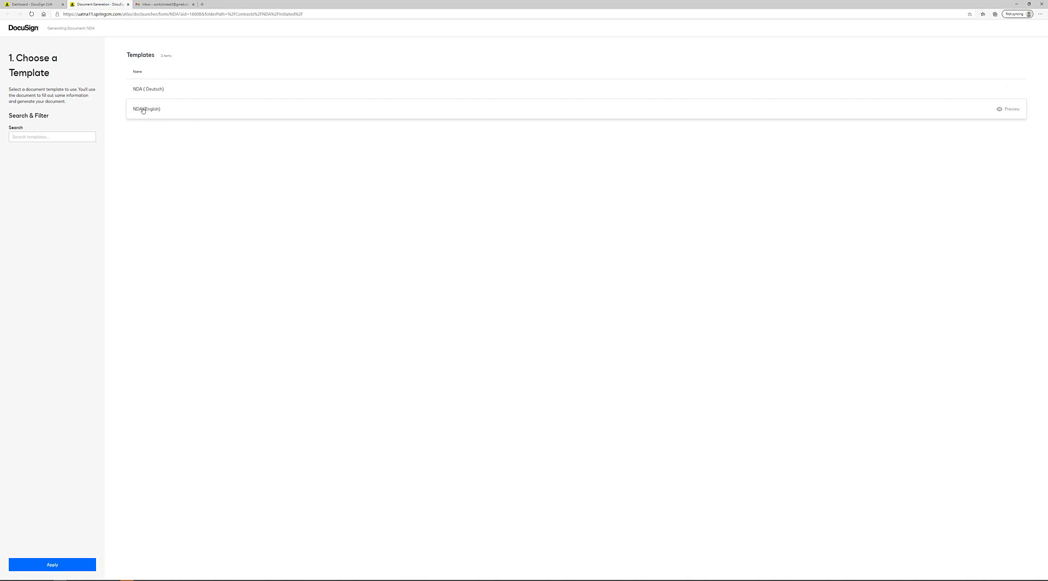
pyautogui.click(51, 564)
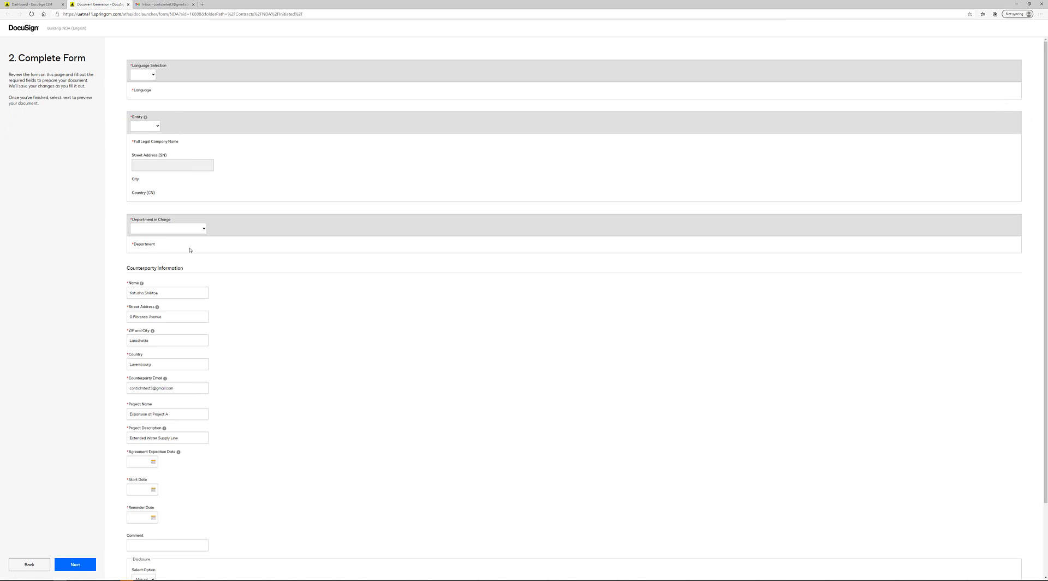
# Set language English, entity Ailane, department Business Development North America, and the expiration date.
pyautogui.click(143, 74)
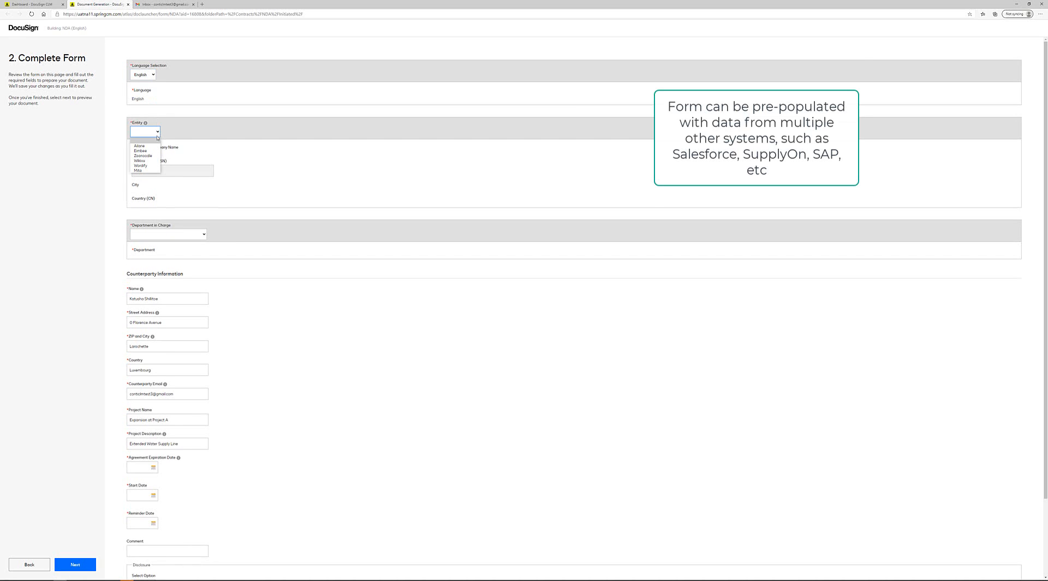
pyautogui.click(139, 145)
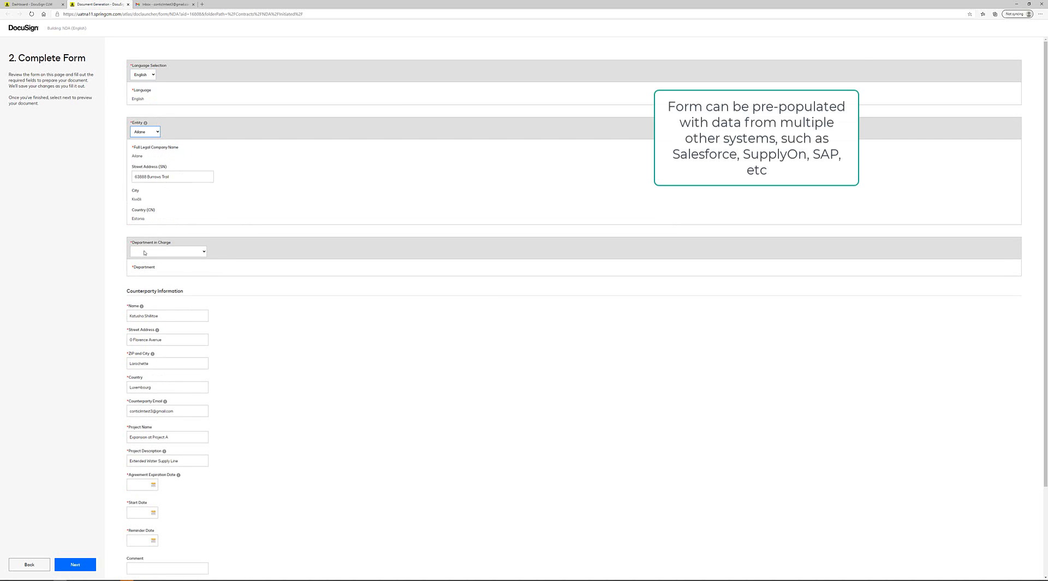
pyautogui.click(167, 251)
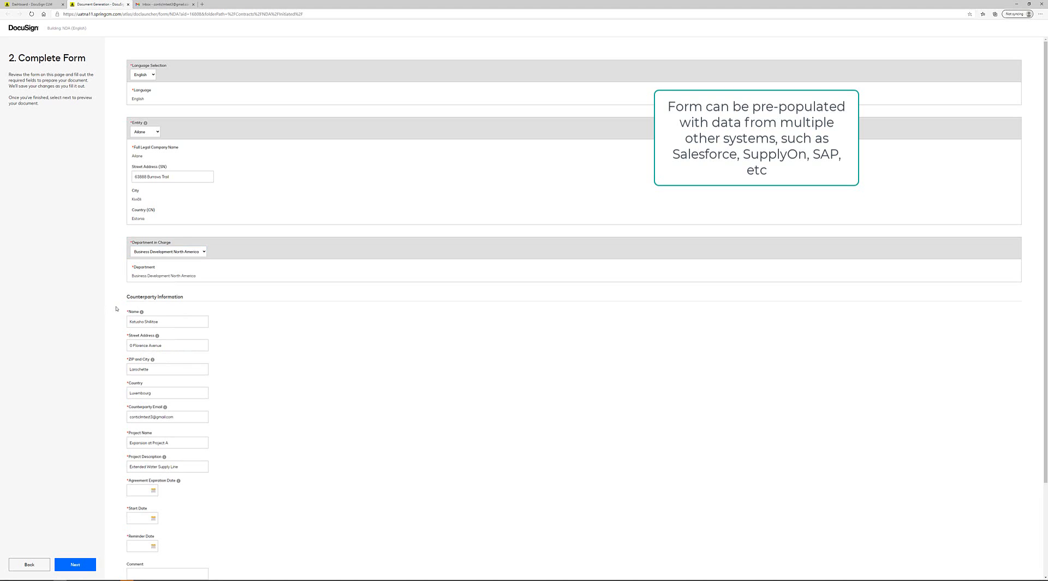
pyautogui.scroll(-3)
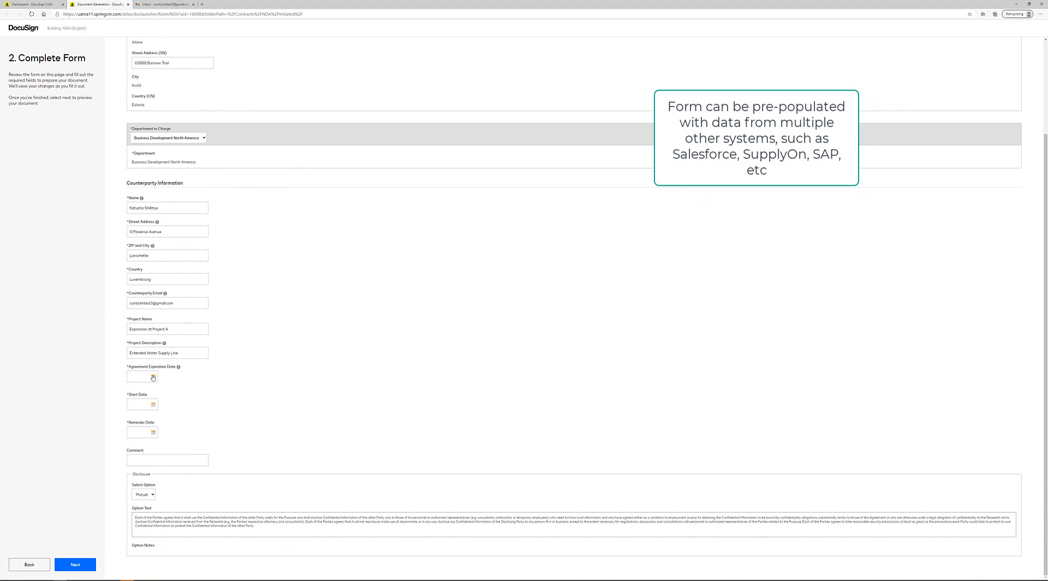
pyautogui.click(153, 377)
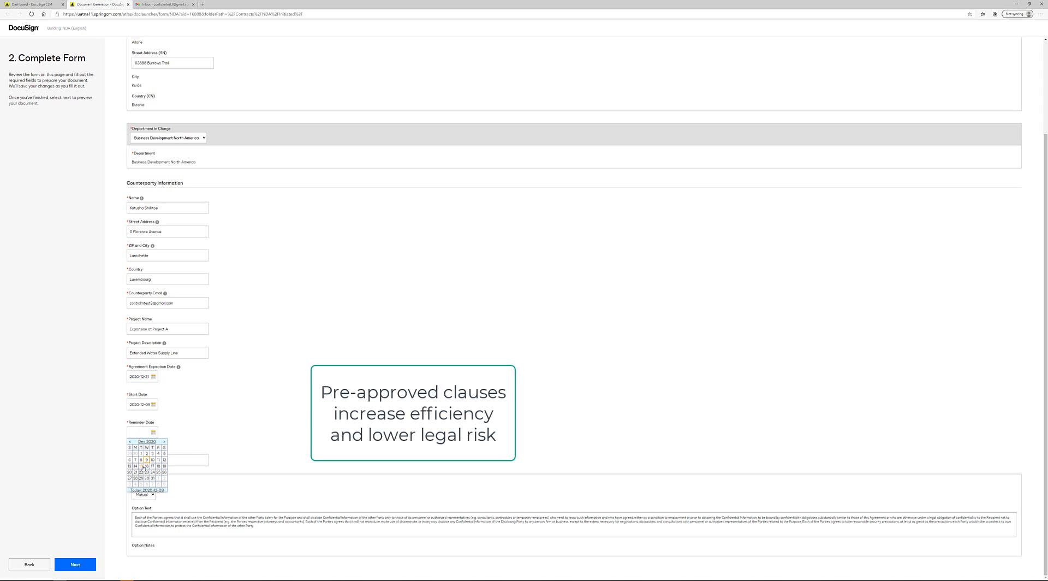
# Pick the NDA reminder date and choose its disclosure type.
pyautogui.click(144, 465)
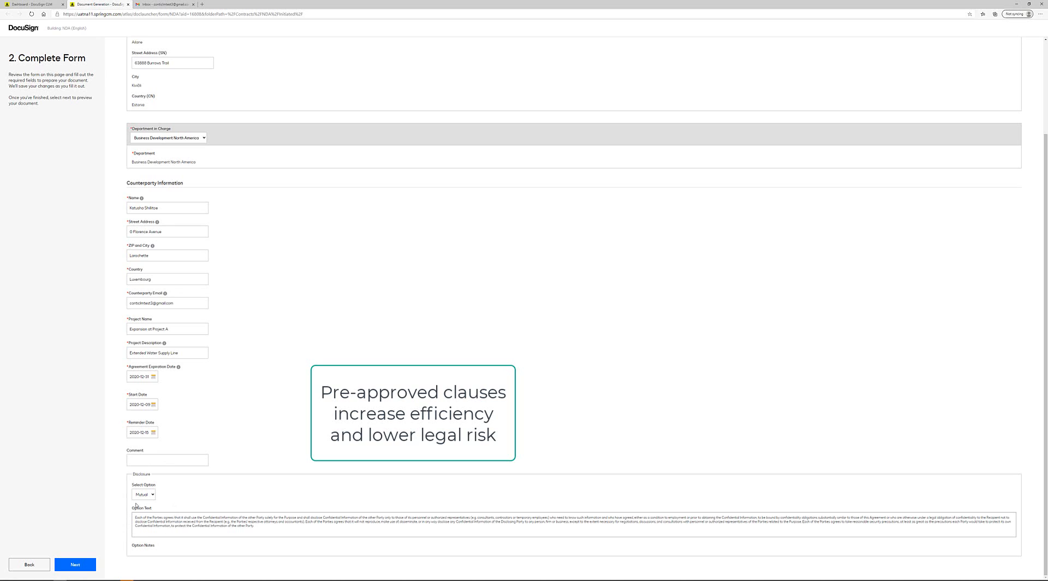
pyautogui.moveTo(179, 485)
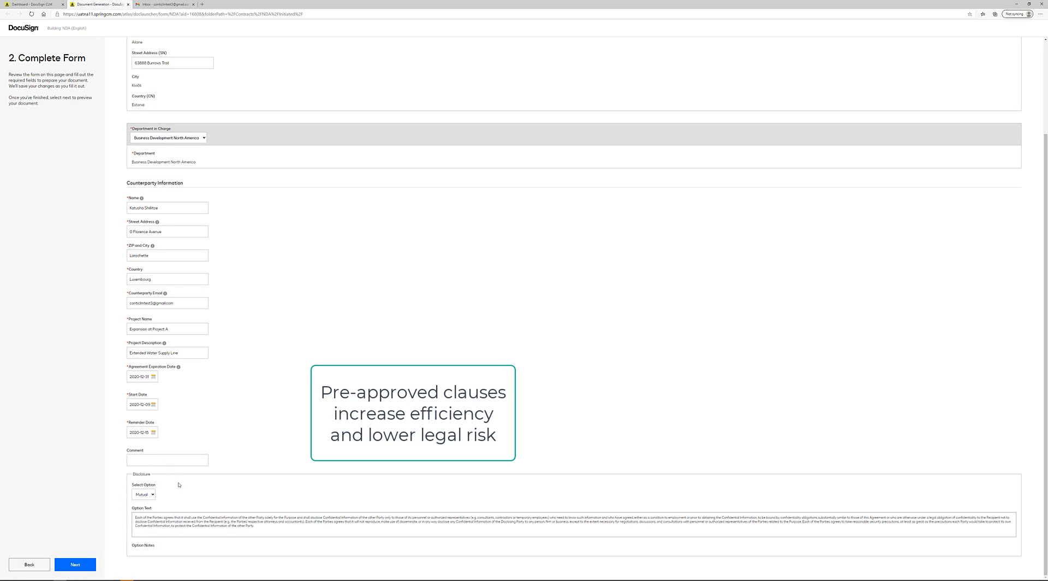
pyautogui.moveTo(167, 500)
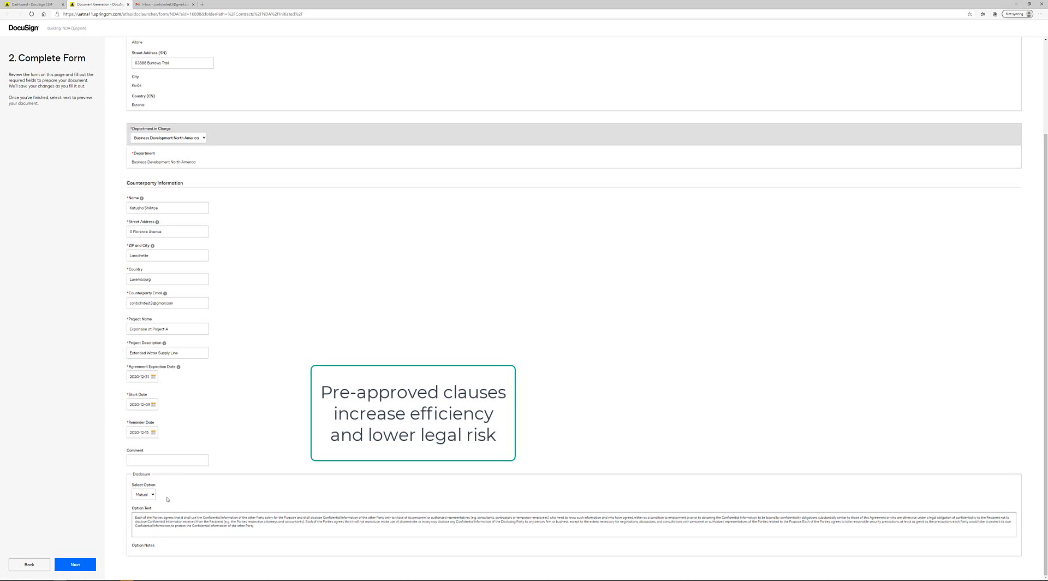
pyautogui.moveTo(166, 502)
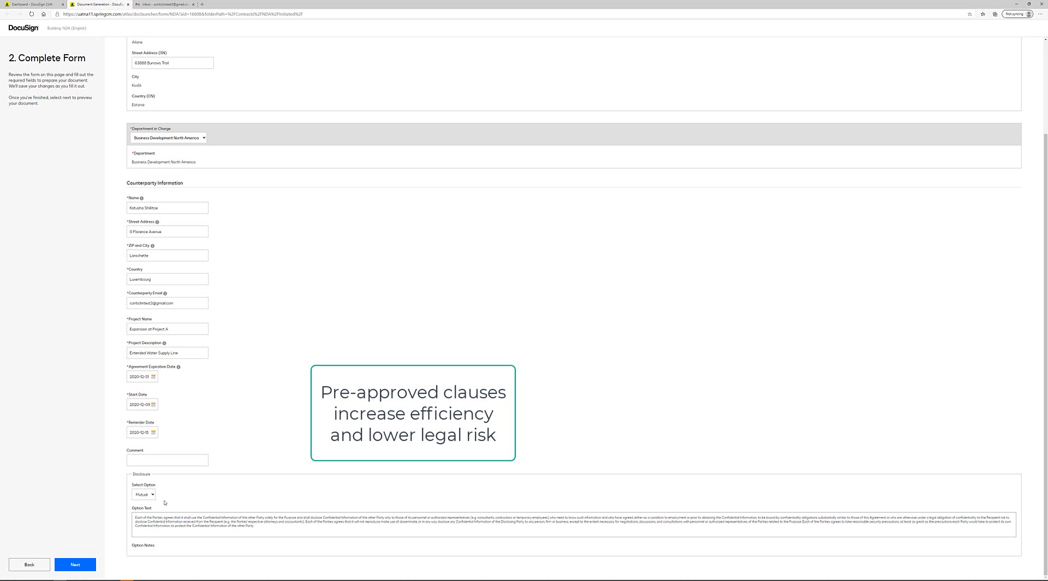
pyautogui.click(143, 494)
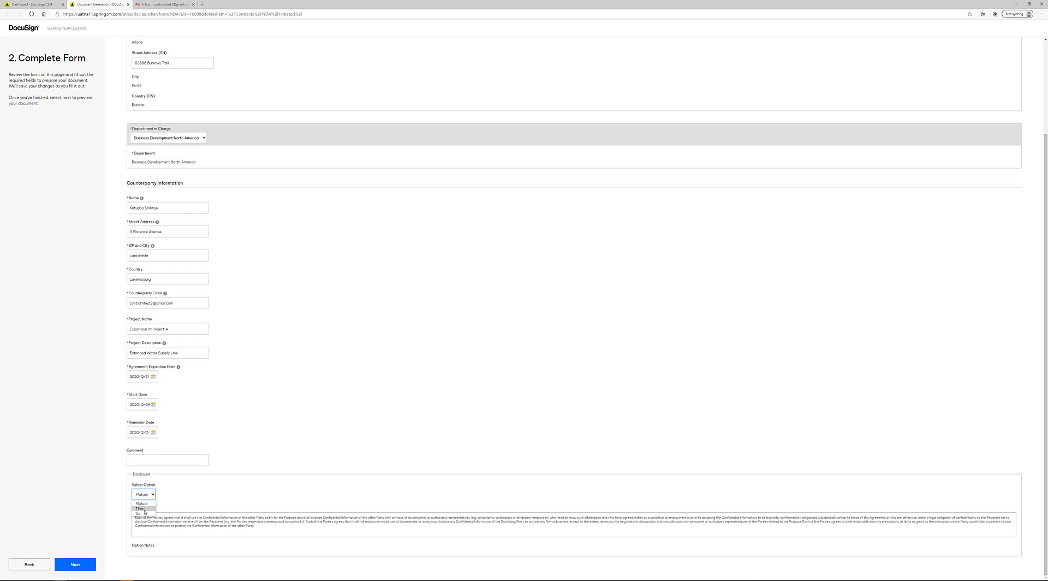
pyautogui.click(137, 510)
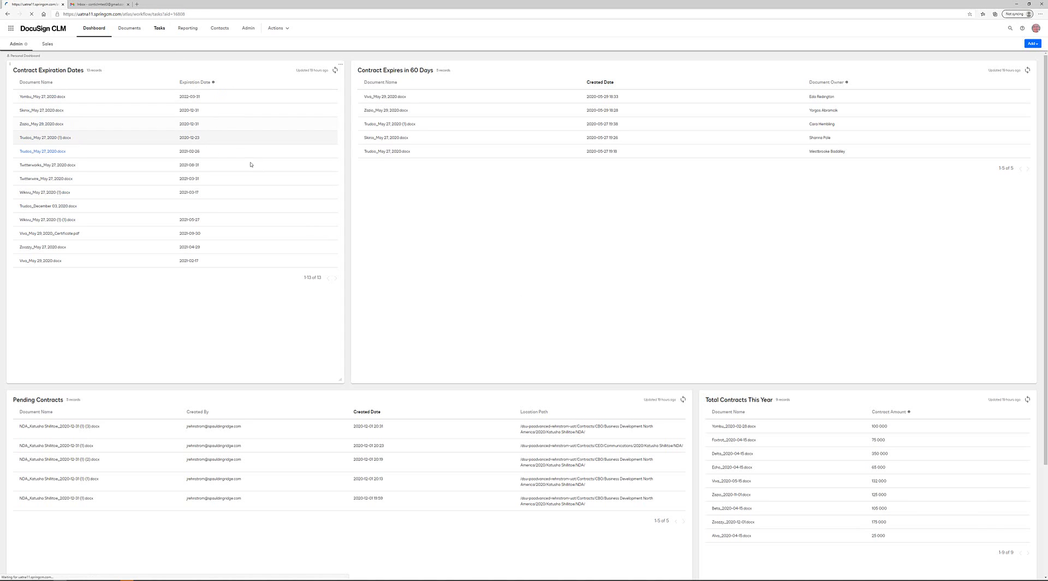
# Open the NDA external review task, check its attributes, send it, and view the Gmail inbox.
pyautogui.click(159, 28)
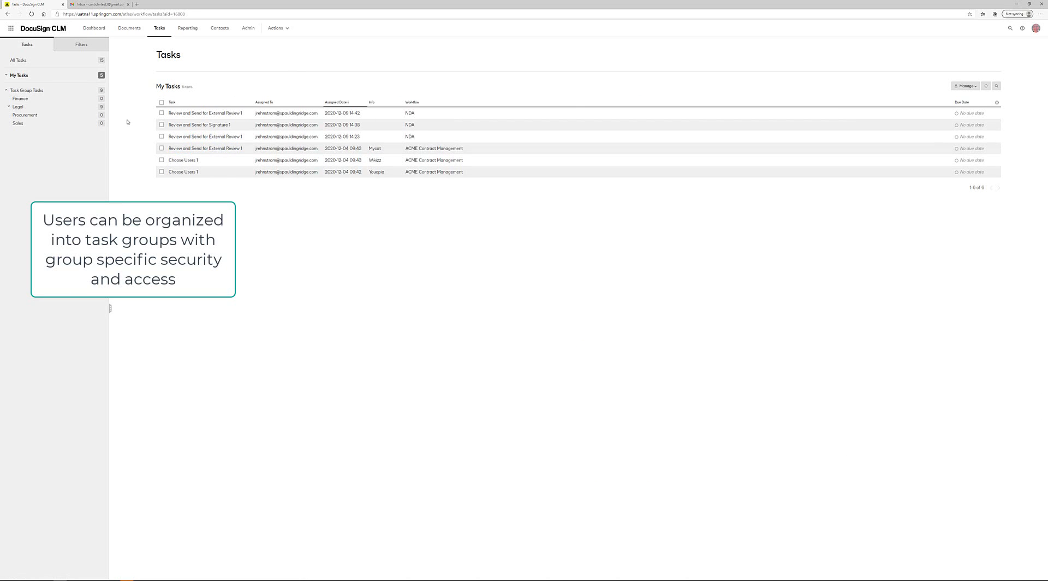
pyautogui.moveTo(130, 121)
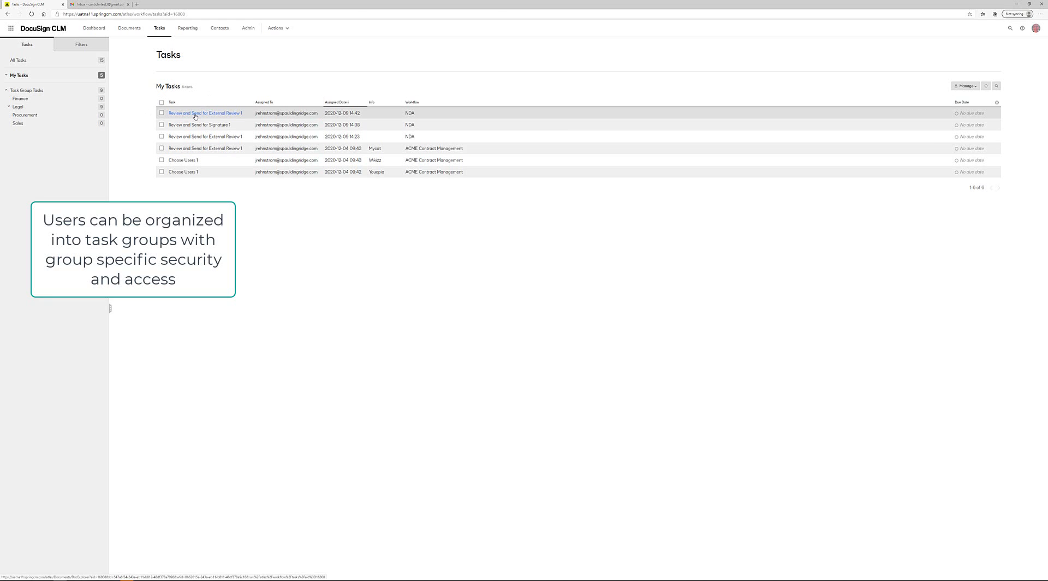
pyautogui.click(205, 113)
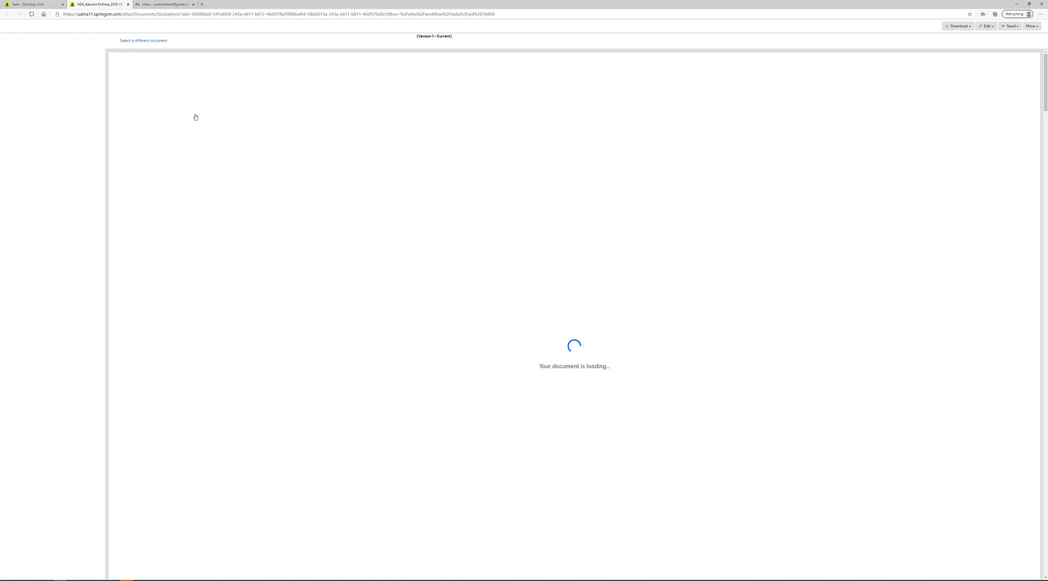
pyautogui.click(8, 87)
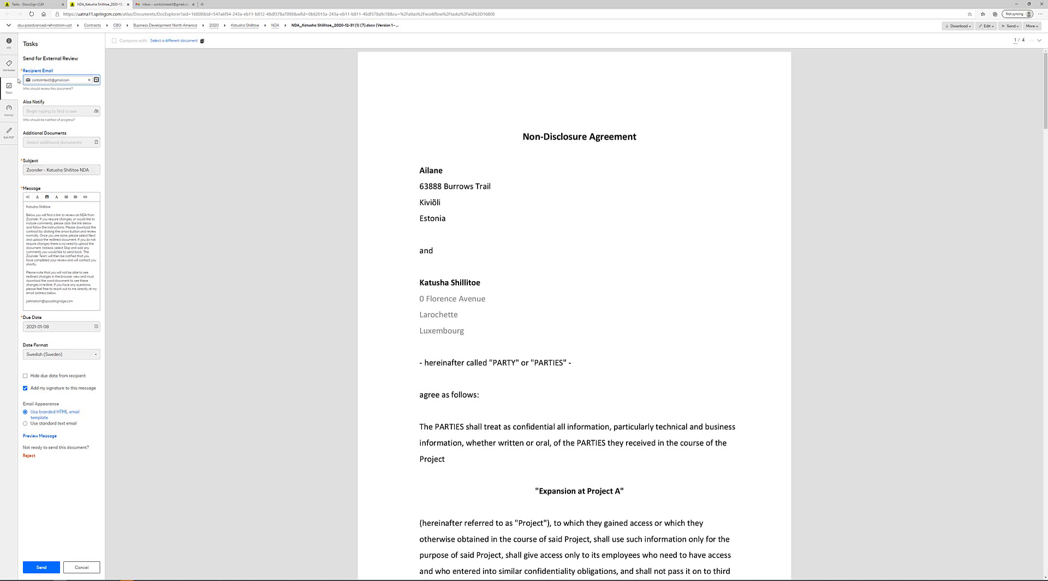
pyautogui.click(9, 65)
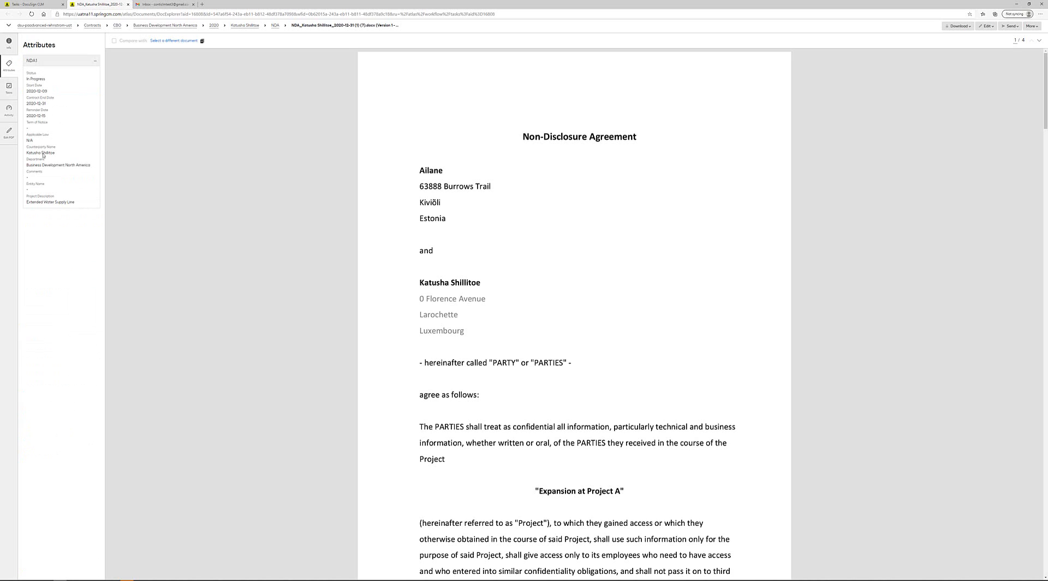
pyautogui.click(8, 86)
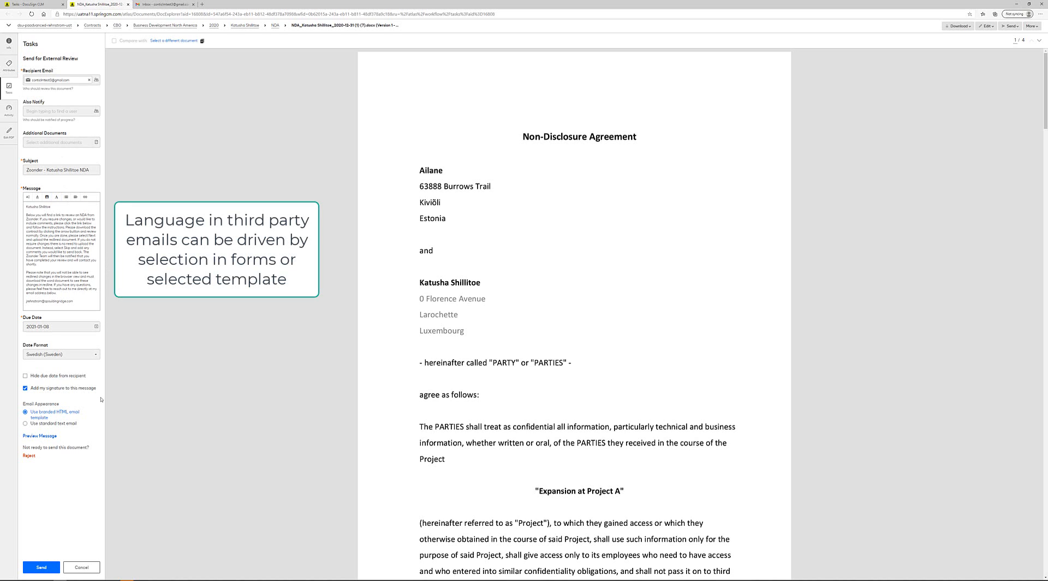
pyautogui.moveTo(93, 476)
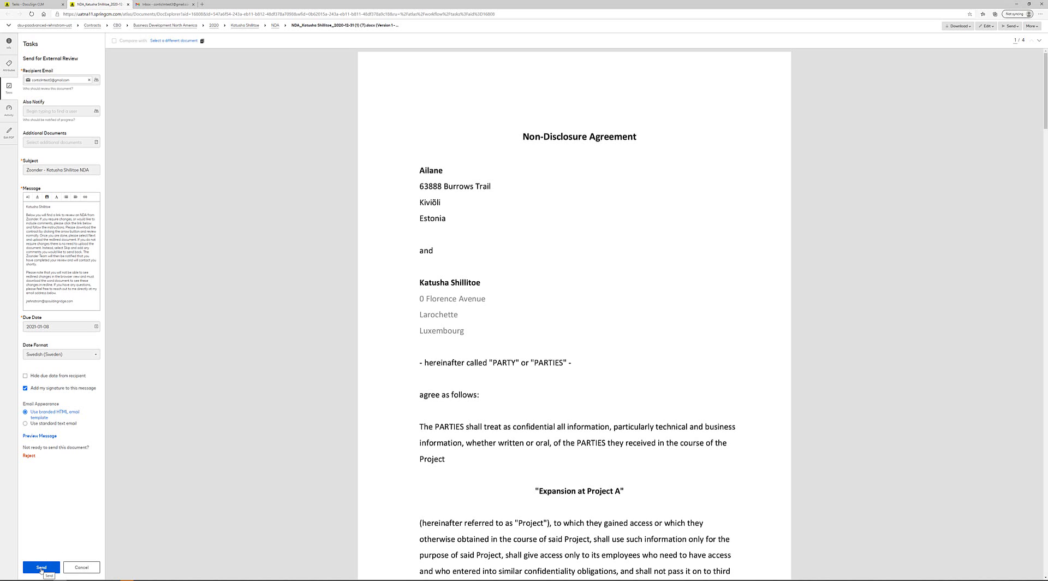
pyautogui.click(41, 566)
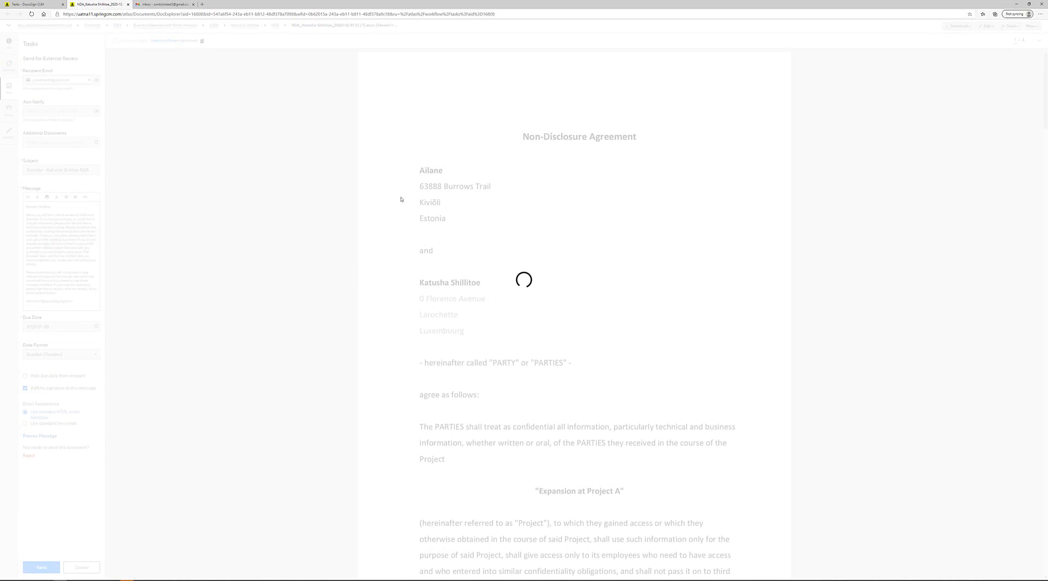
pyautogui.click(166, 5)
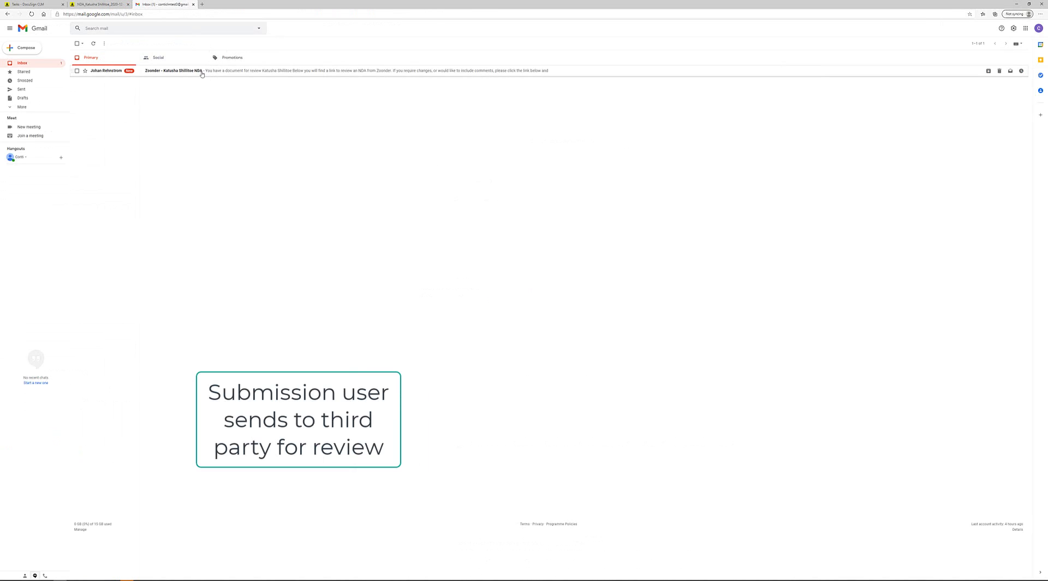
# Open the DocuSign review email and follow its link to the Complete Your Review page.
pyautogui.click(200, 70)
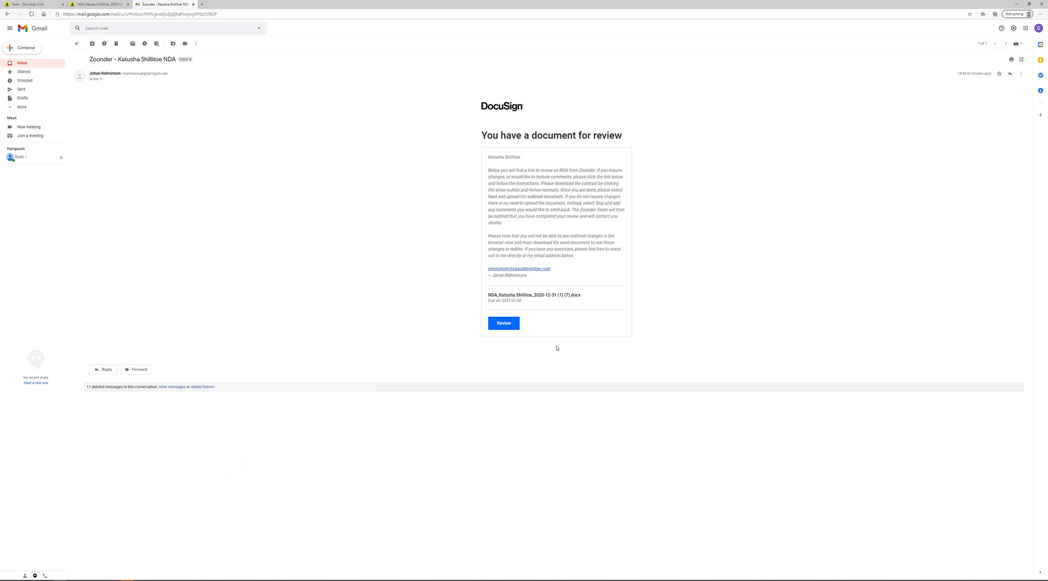
pyautogui.moveTo(518, 348)
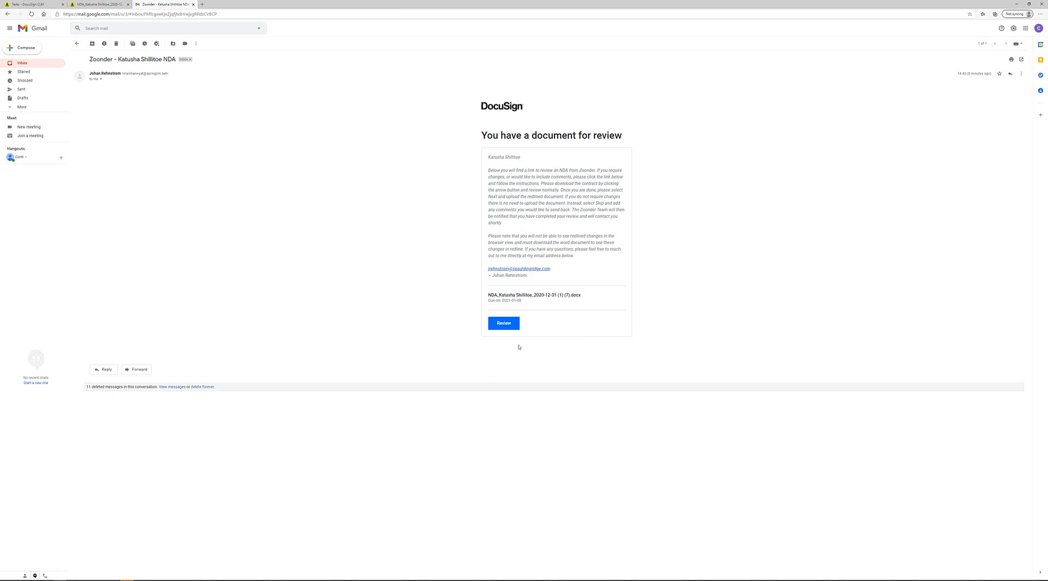
pyautogui.click(504, 322)
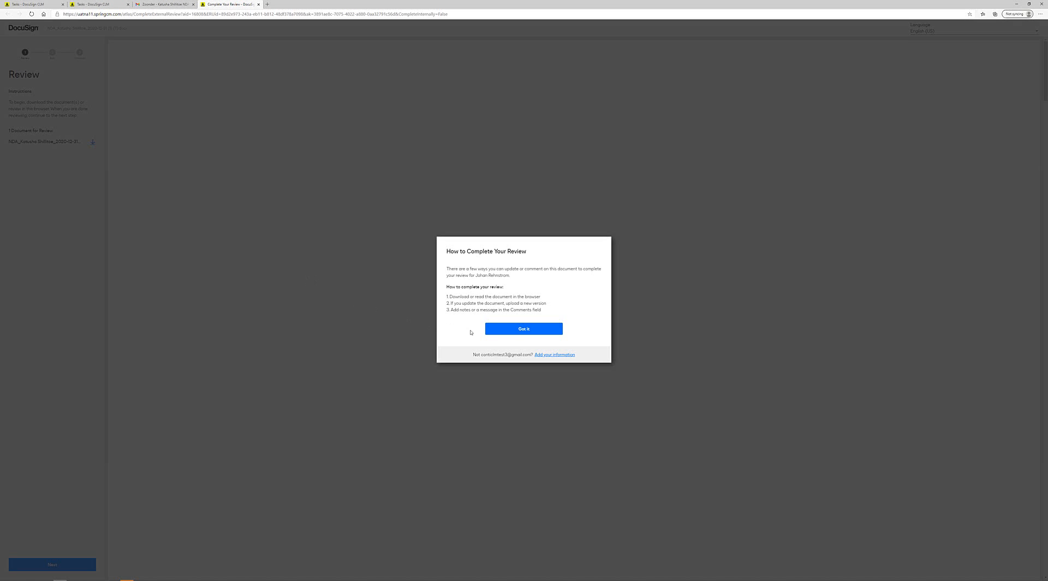
# Dismiss the review instructions with Got it and download the NDA file.
pyautogui.click(523, 328)
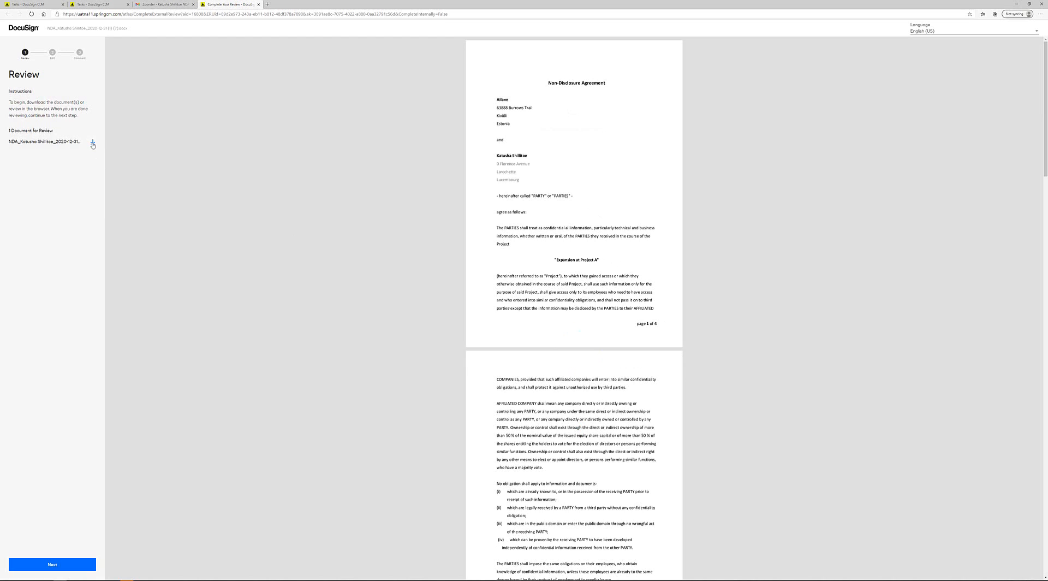
pyautogui.click(92, 144)
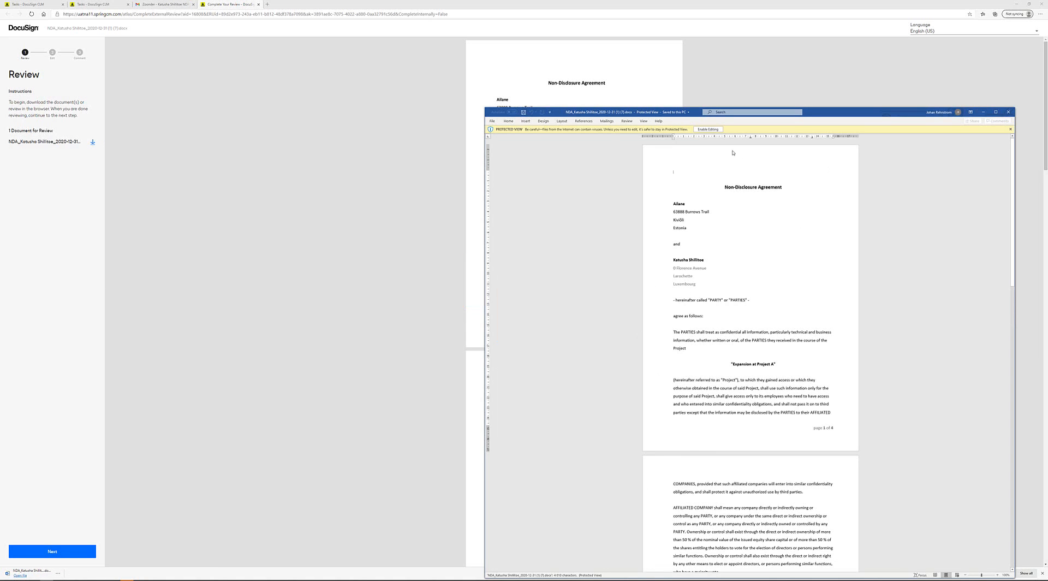
# Enable editing, add 'Add text here.' below the PARTIES clause, and close Word.
pyautogui.click(707, 128)
pyautogui.write('Add text here.')
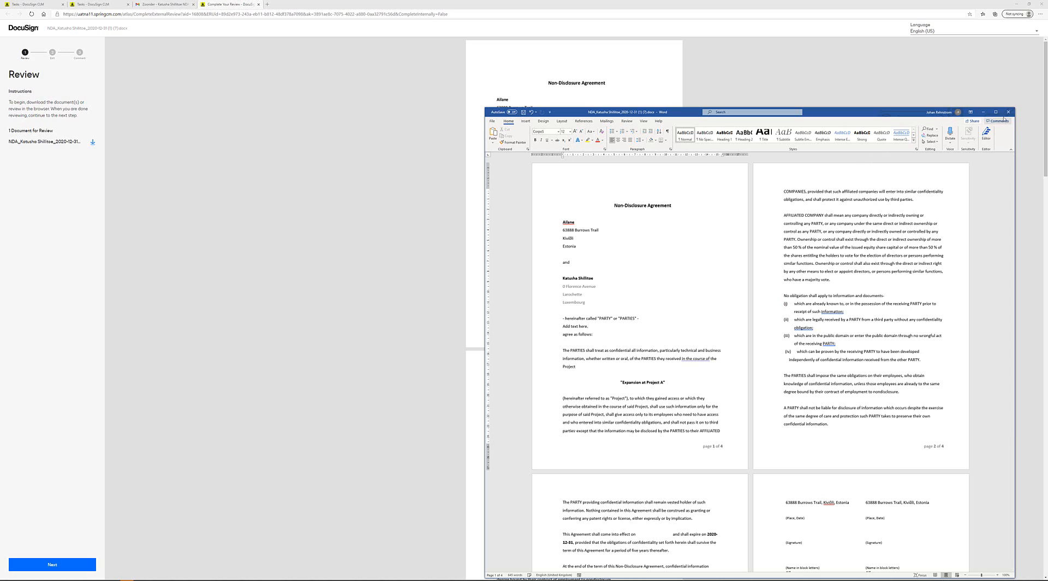
pyautogui.click(1007, 111)
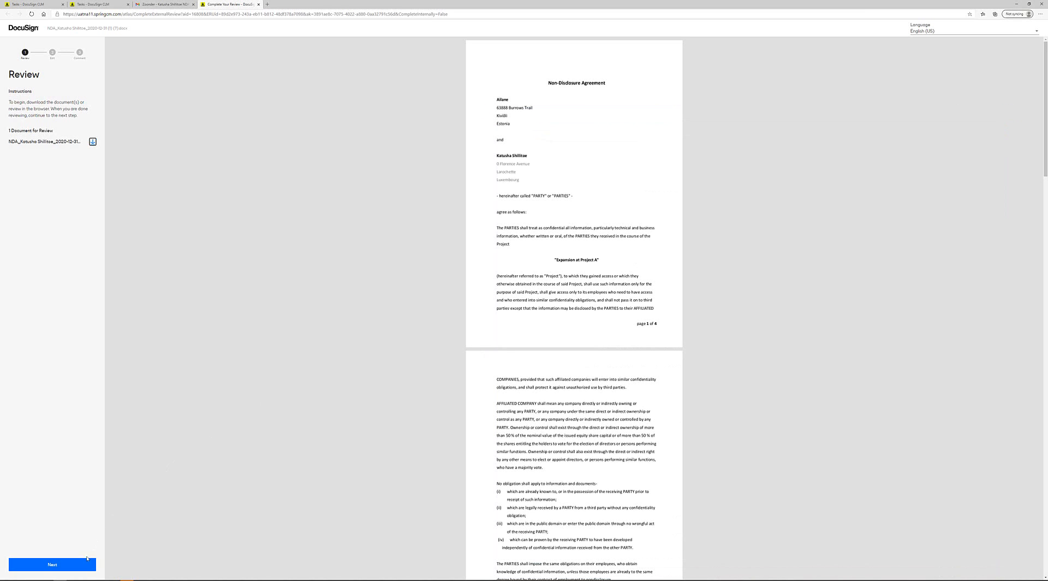
# Upload the edited NDA file as a new version.
pyautogui.click(51, 564)
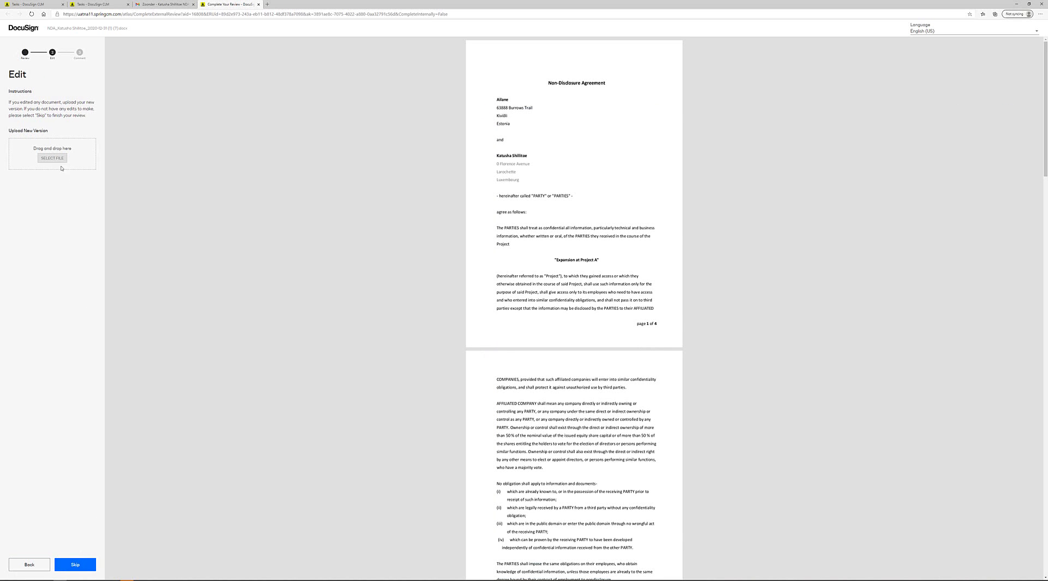
pyautogui.click(51, 158)
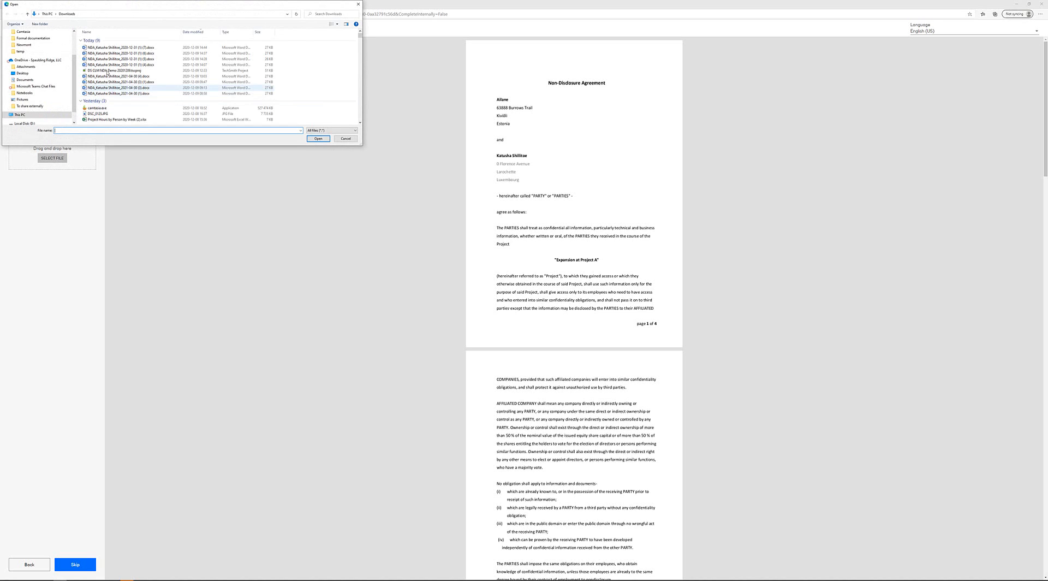
pyautogui.click(120, 48)
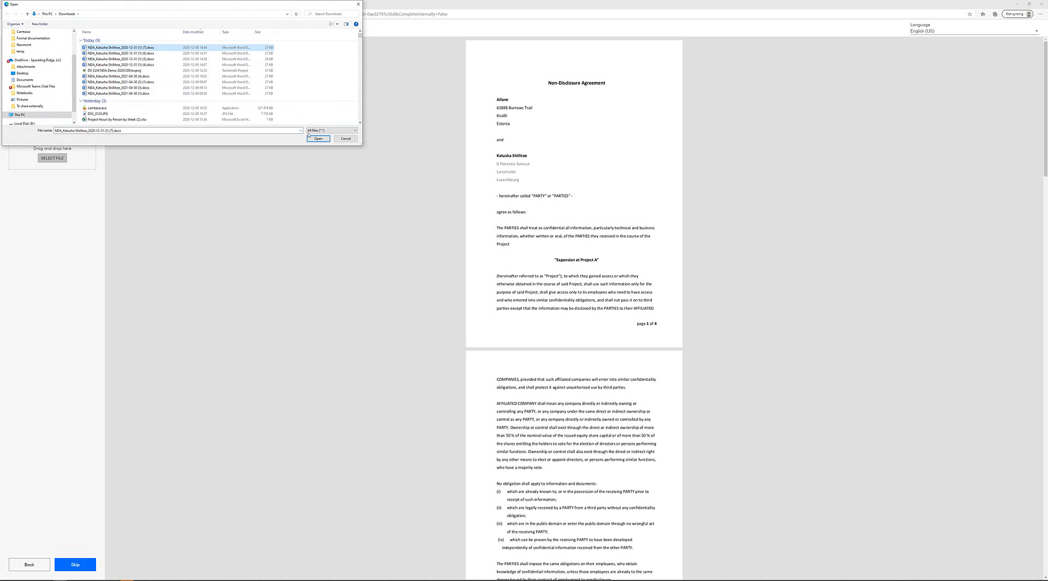
pyautogui.click(319, 138)
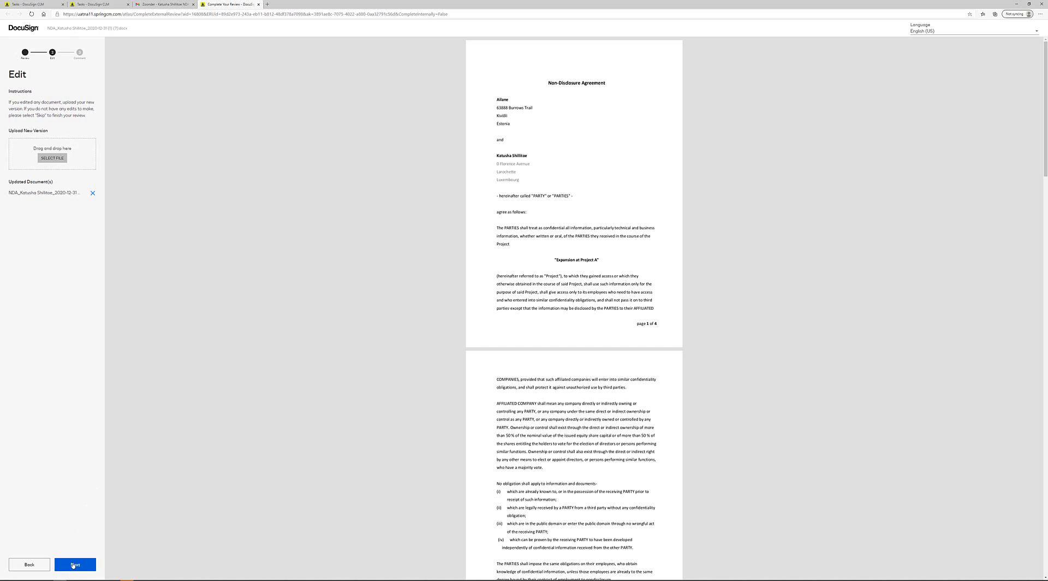
# Complete the external review and go back to the CLM Tasks list.
pyautogui.click(74, 564)
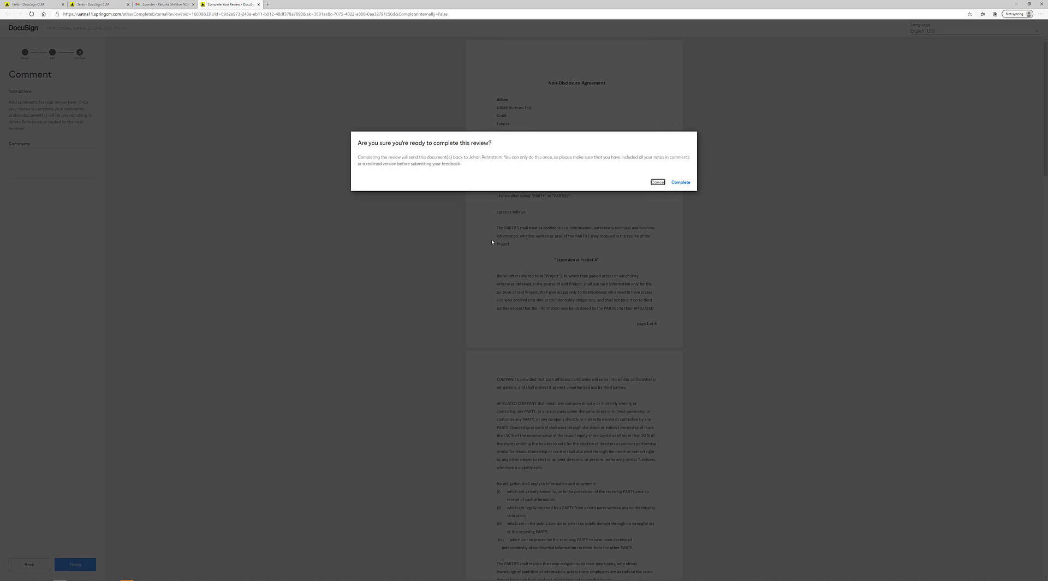
pyautogui.click(656, 182)
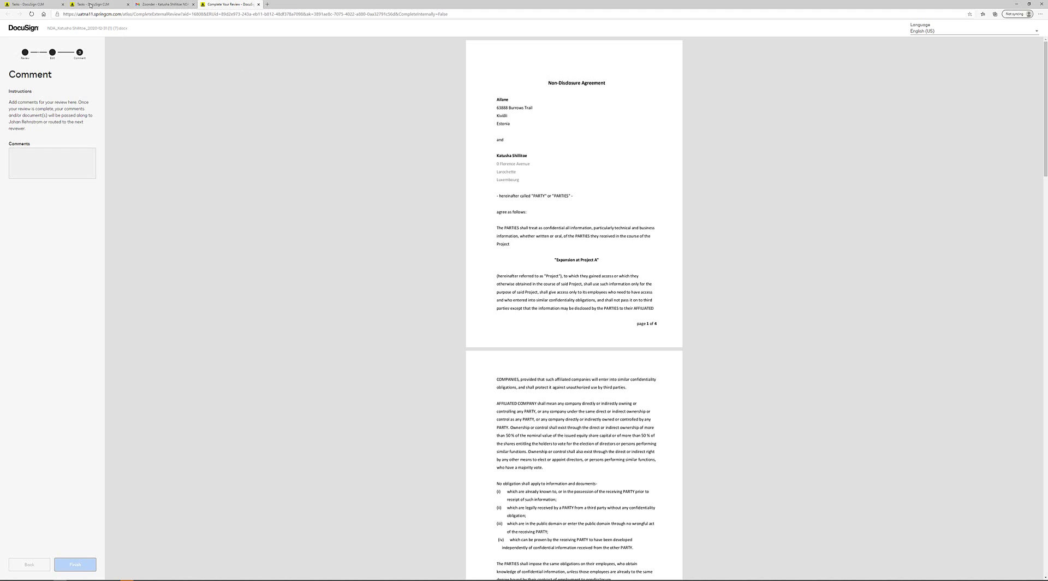
pyautogui.click(99, 3)
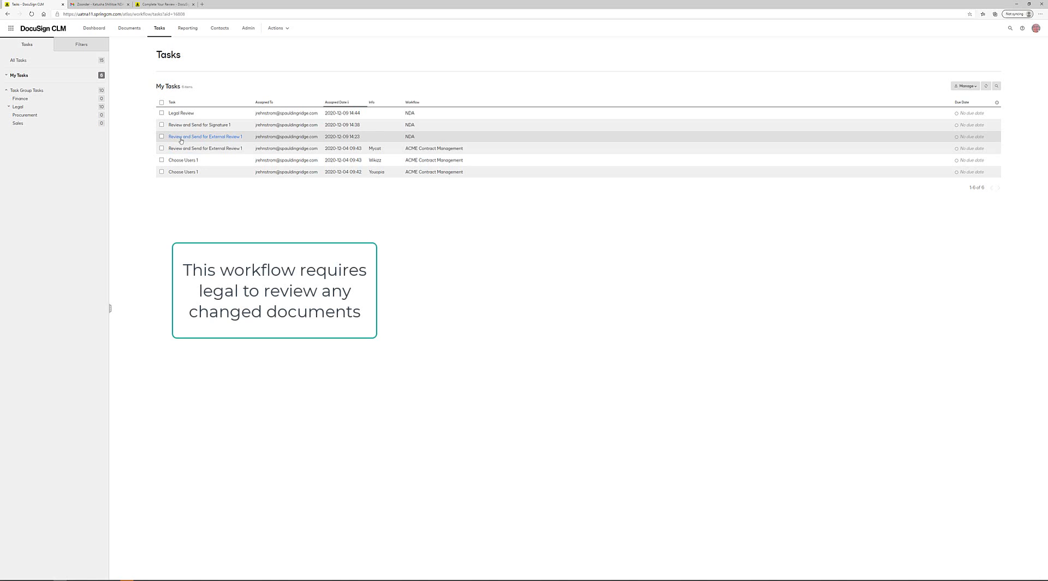
# Open the Legal Review task and compare the revised NDA with Version 1.
pyautogui.click(205, 137)
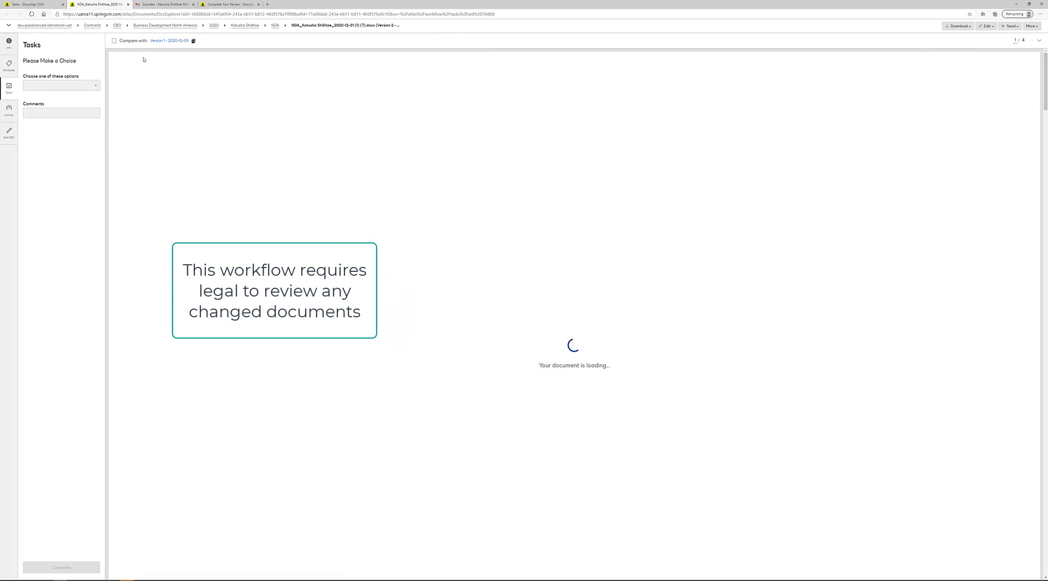
pyautogui.click(114, 41)
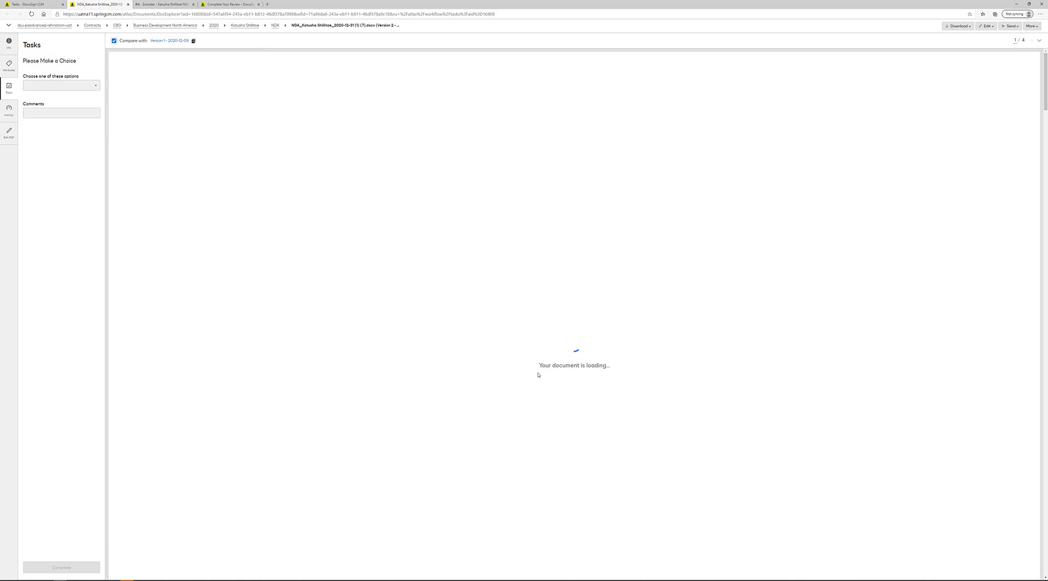
pyautogui.moveTo(527, 373)
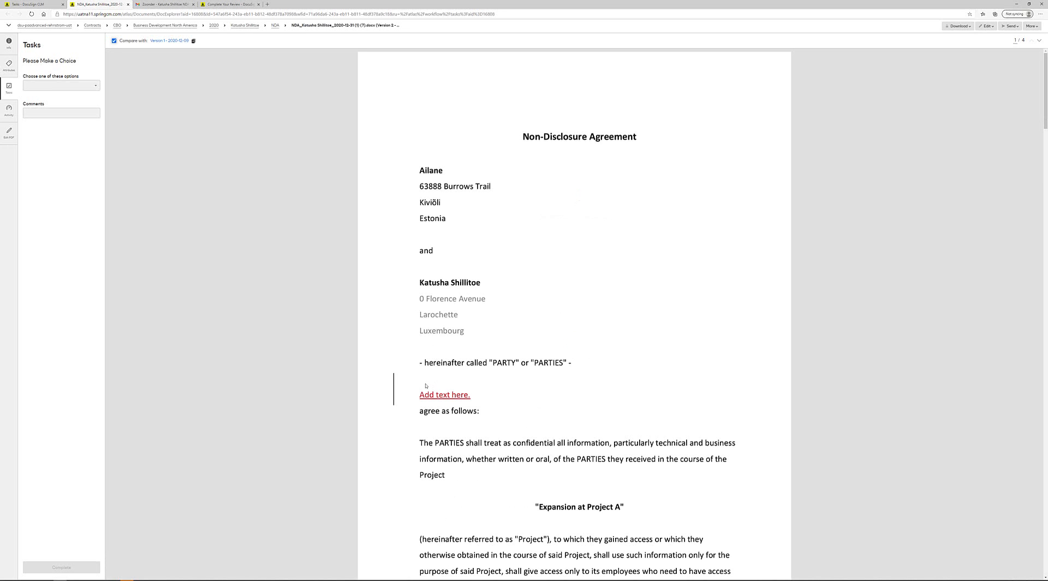
pyautogui.moveTo(105, 130)
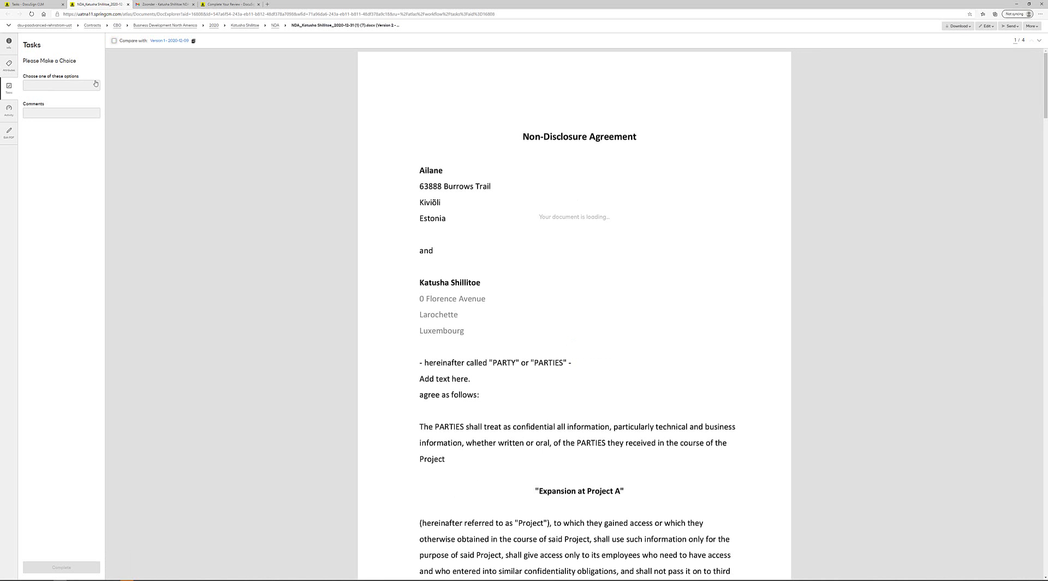
# Choose Send for Signature as the legal review decision and complete the task.
pyautogui.click(60, 85)
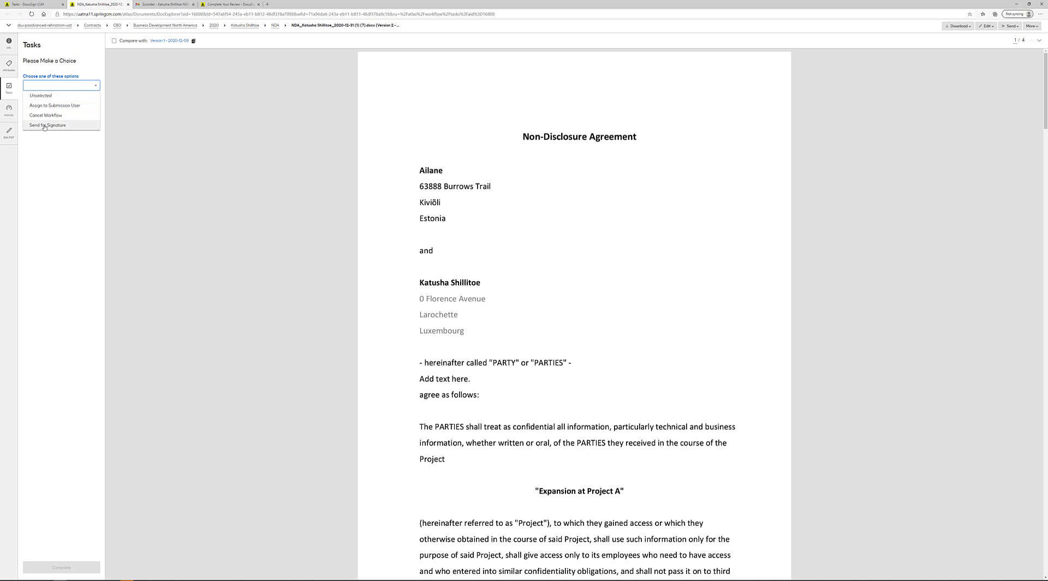
pyautogui.click(47, 125)
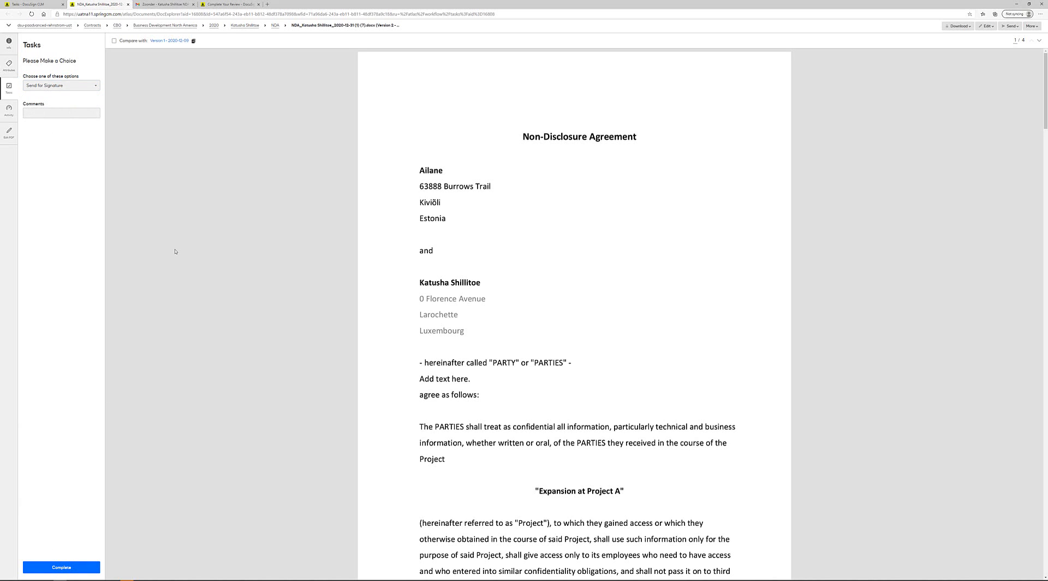
pyautogui.click(60, 567)
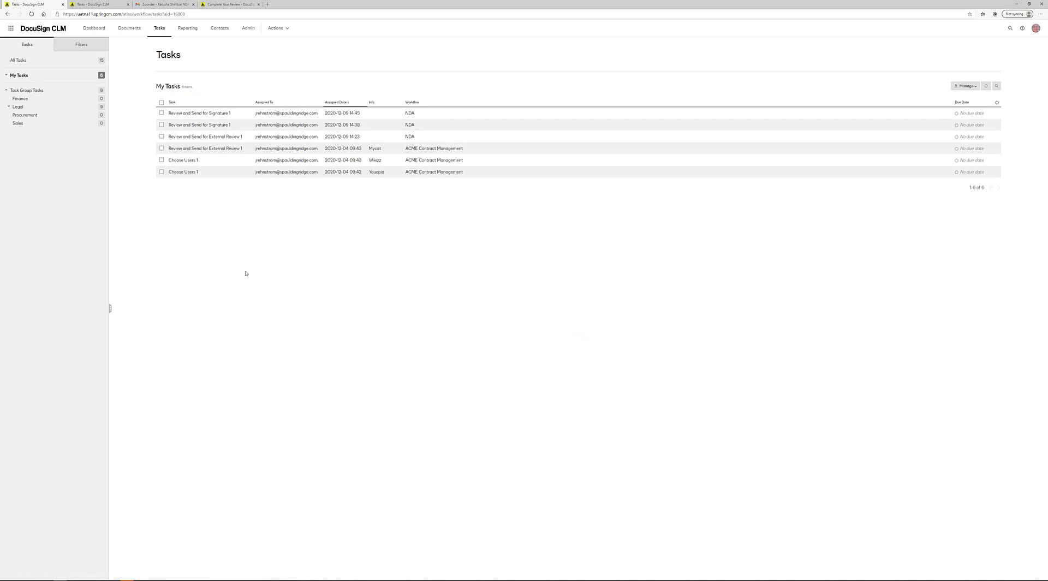
# Open the Review and Send for Signature 1 task and send the NDA for signature.
pyautogui.click(199, 113)
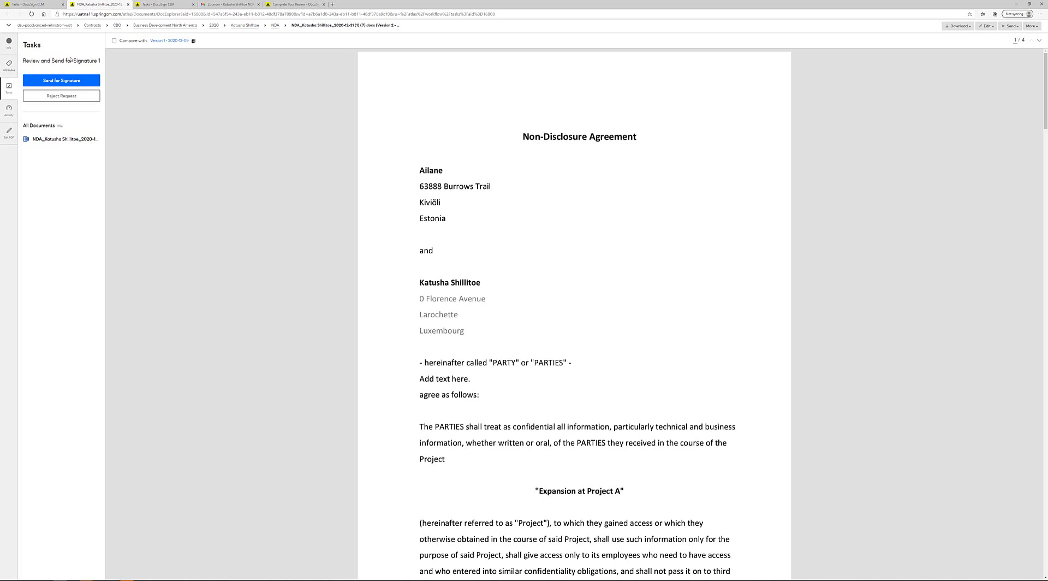
pyautogui.click(60, 80)
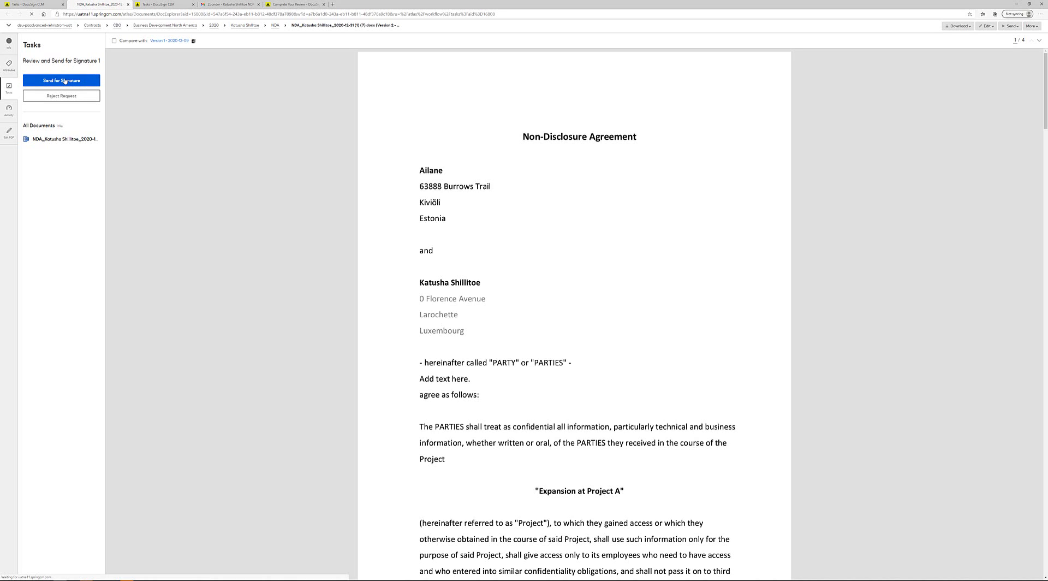
pyautogui.click(61, 80)
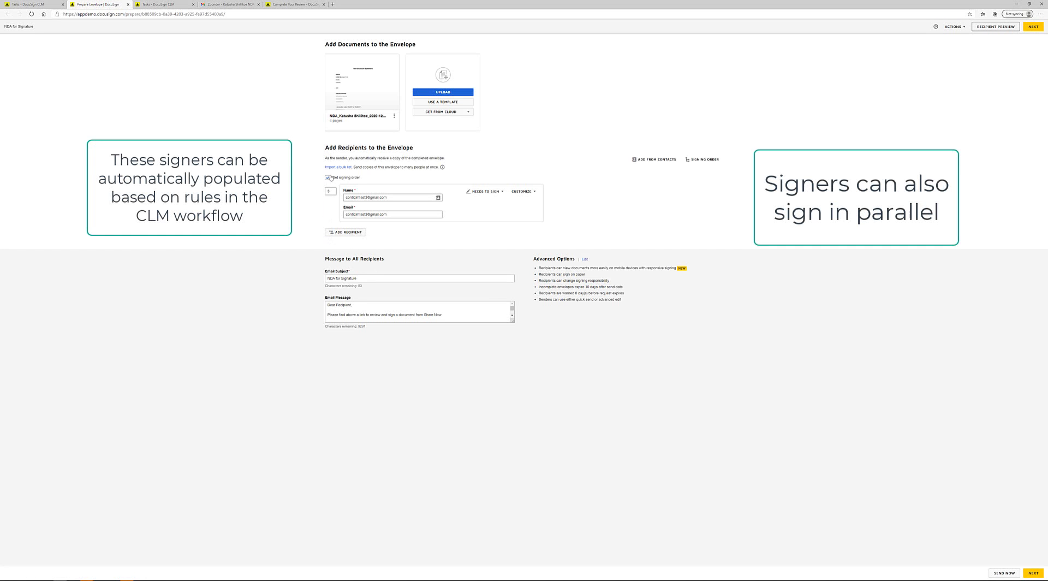
# Disable the envelope's signing order and advance to the field-placement screen.
pyautogui.click(328, 177)
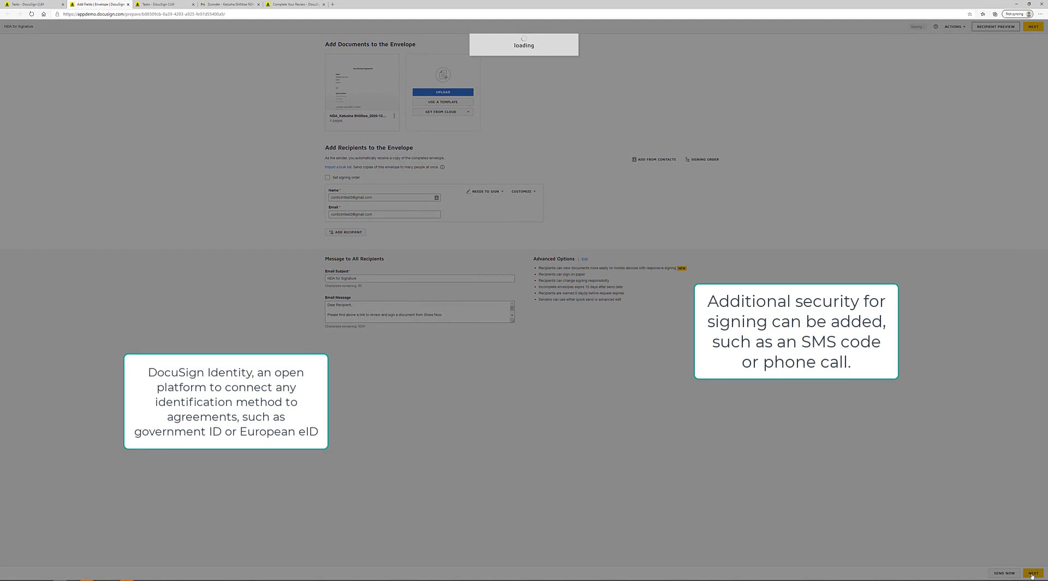
pyautogui.click(1033, 26)
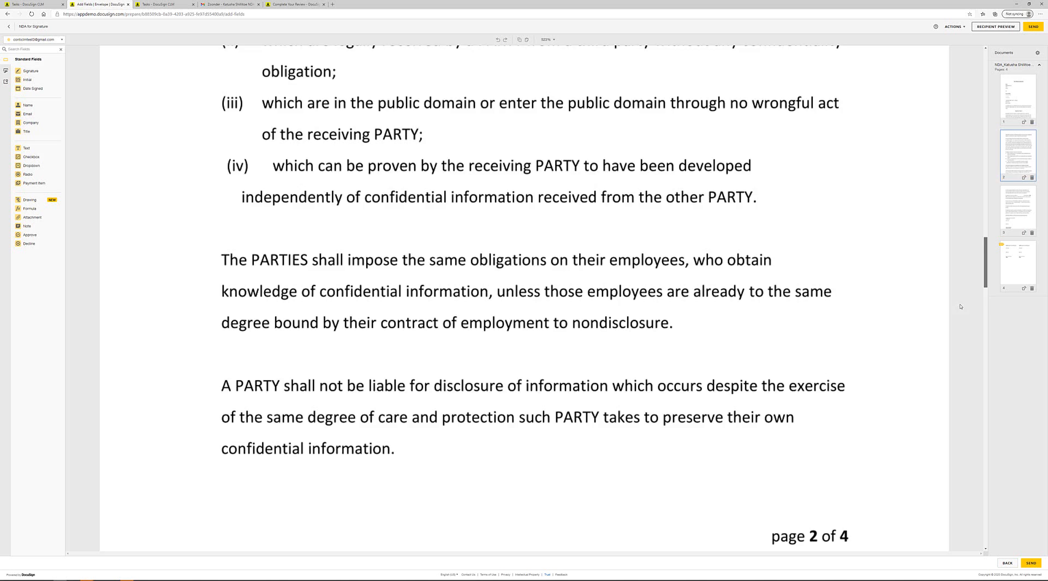
# Check the signature field on the NDA's last page, send the envelope, and switch to Gmail.
pyautogui.scroll(-3)
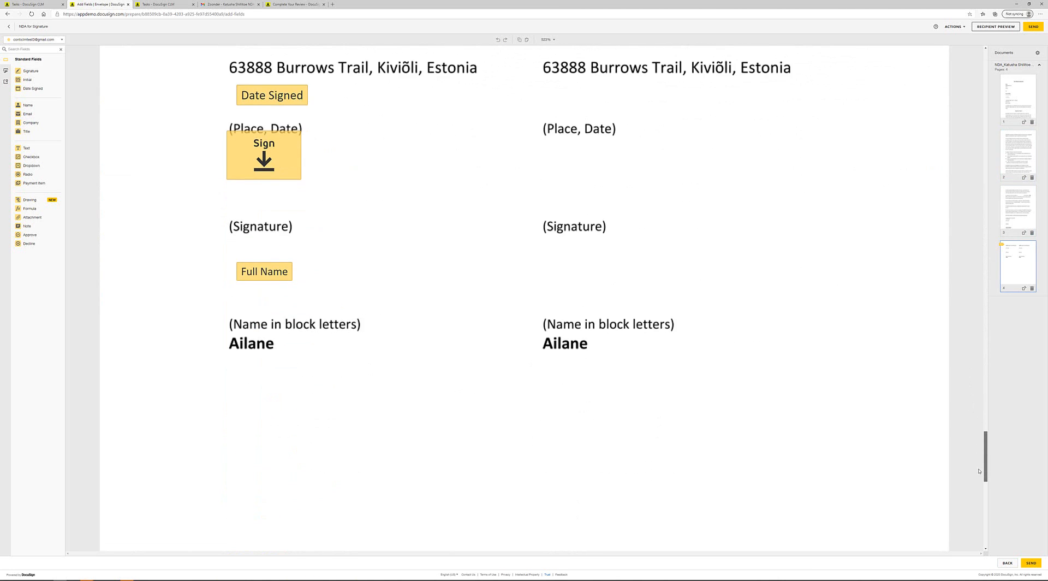
pyautogui.scroll(-3)
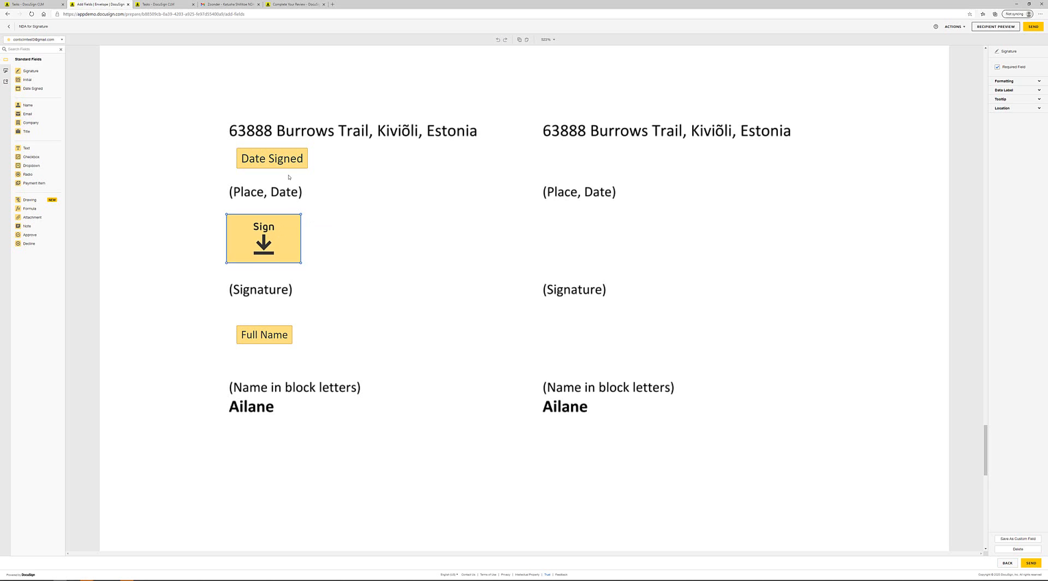
pyautogui.click(271, 158)
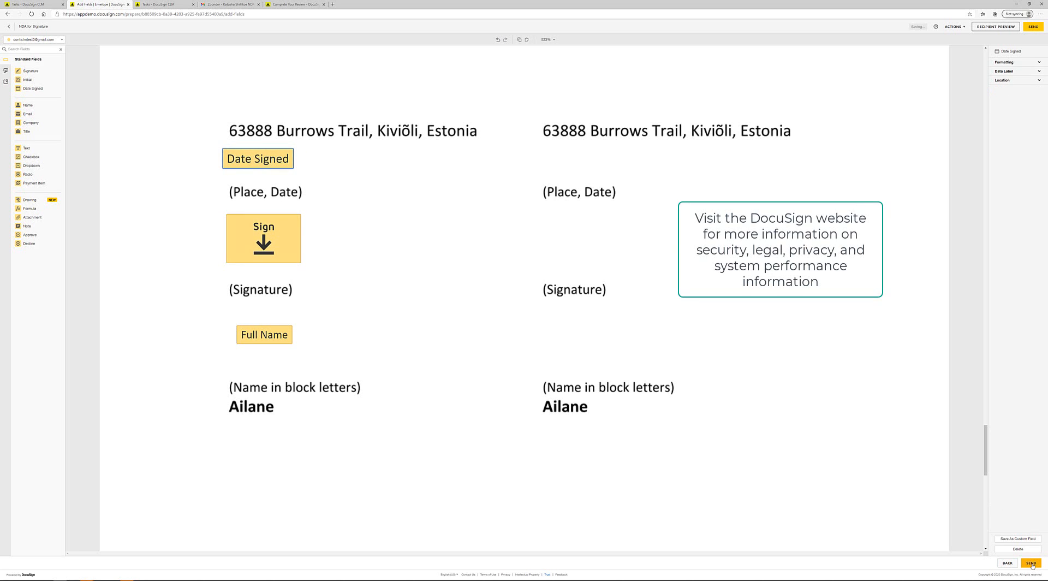
pyautogui.click(1032, 27)
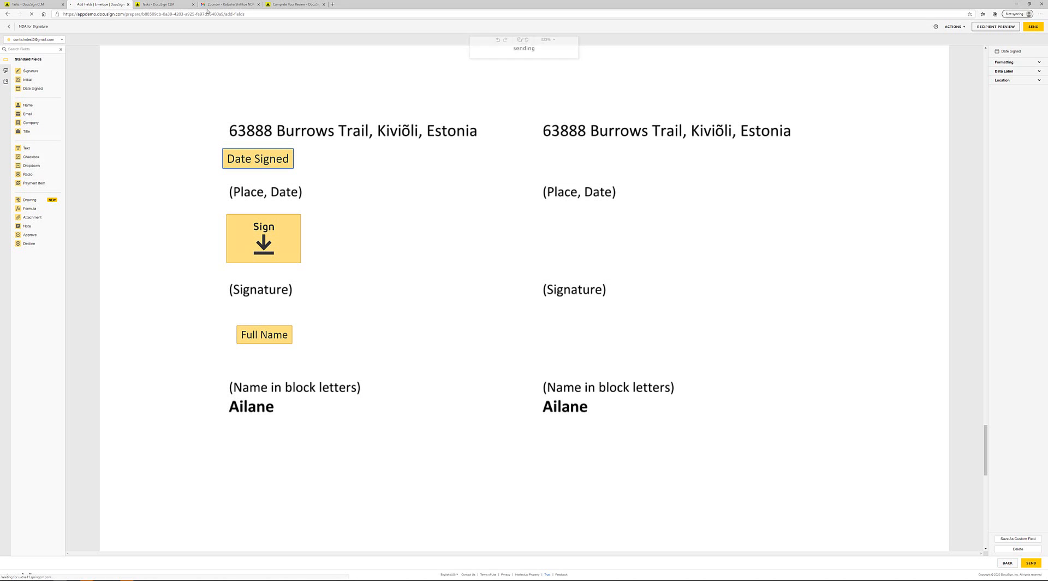
pyautogui.click(230, 4)
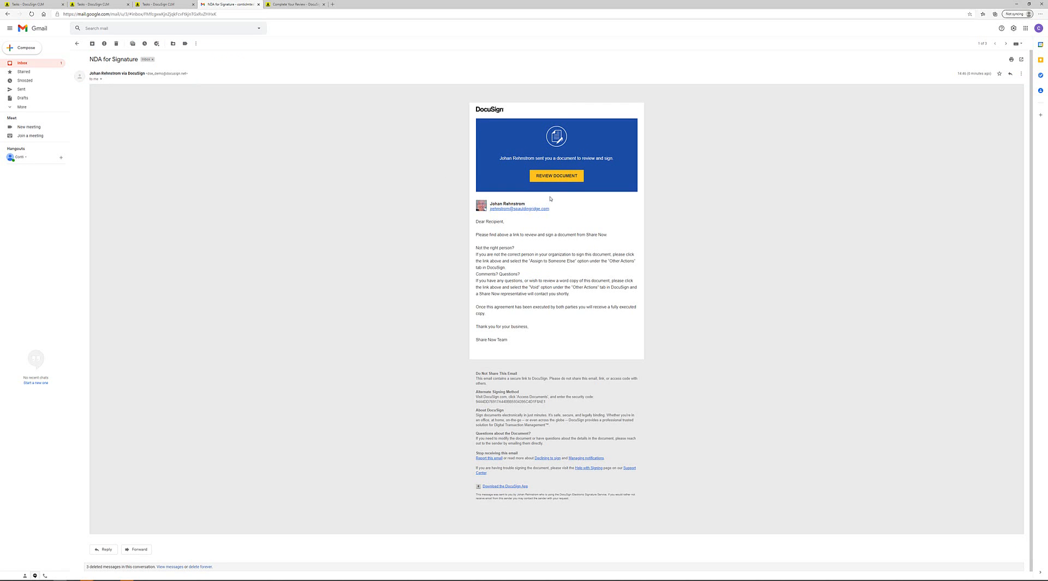
# Open the 'NDA for Signature' email's REVIEW DOCUMENT link to reach the signing page.
pyautogui.click(556, 175)
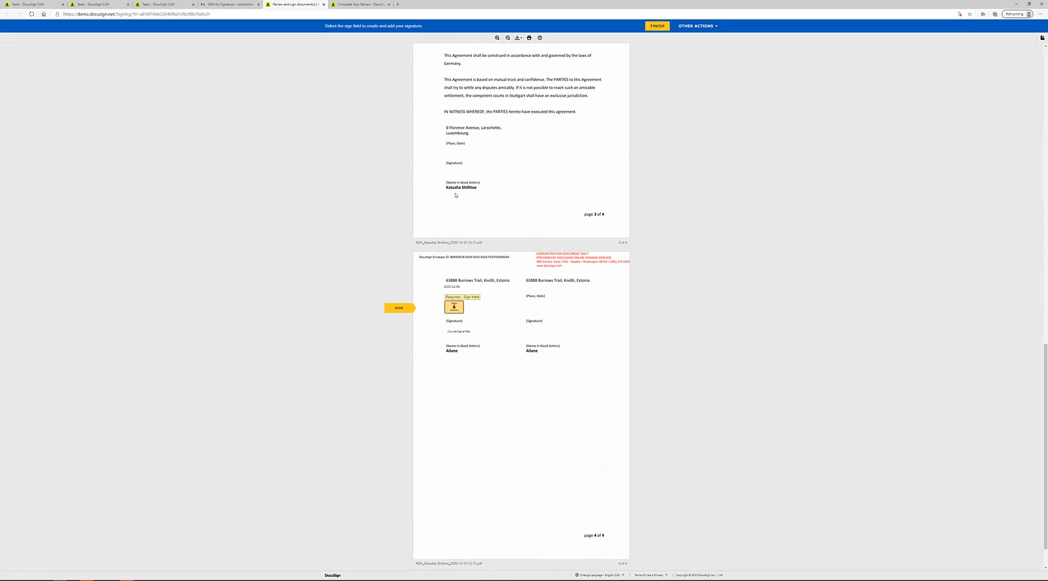
# Adopt the signature on the NDA, finish signing, decline login, and return to Gmail.
pyautogui.click(454, 306)
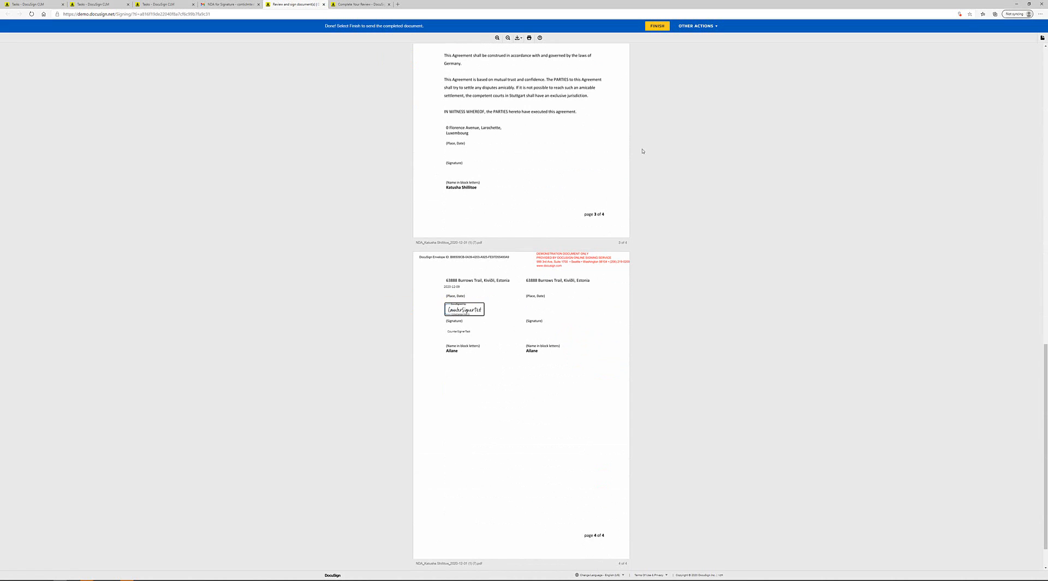
pyautogui.click(696, 26)
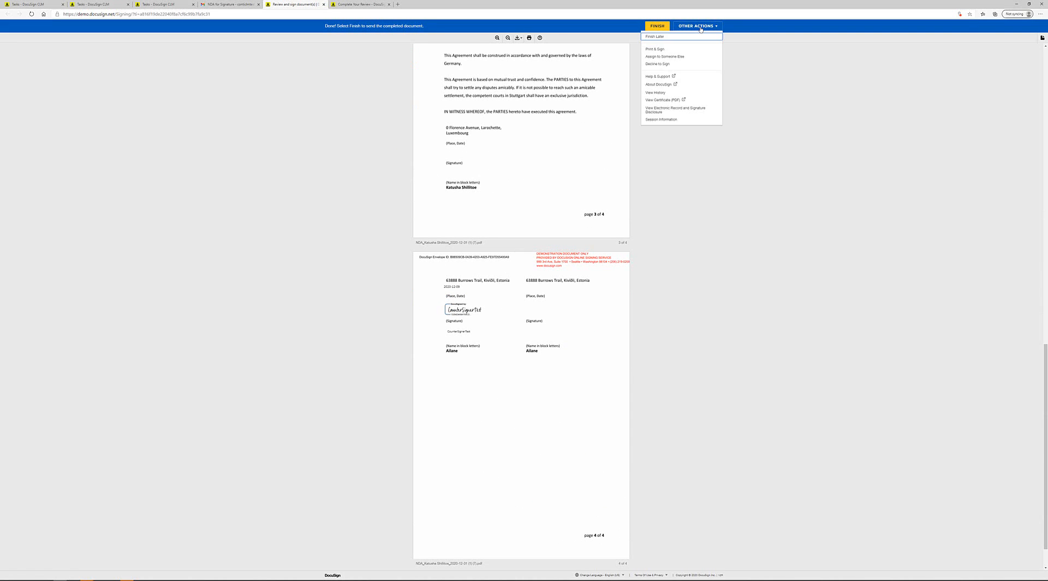
pyautogui.moveTo(658, 65)
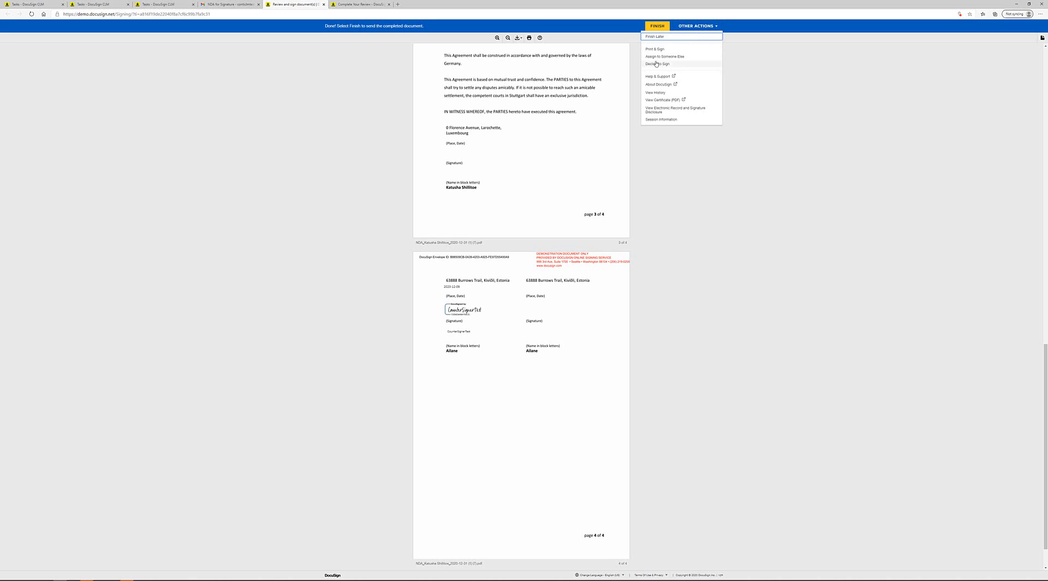
pyautogui.moveTo(665, 56)
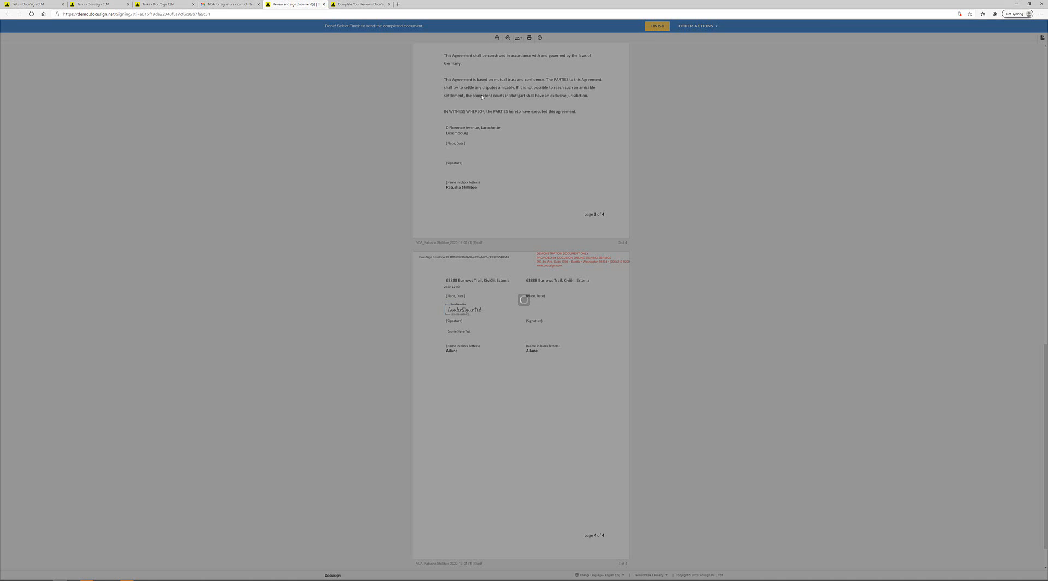
pyautogui.click(656, 26)
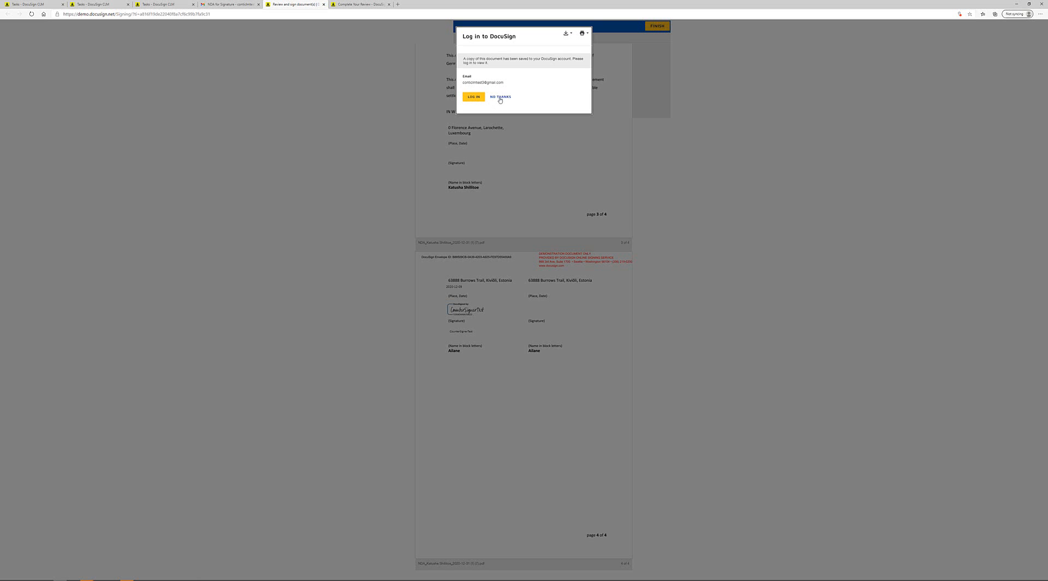
pyautogui.click(500, 98)
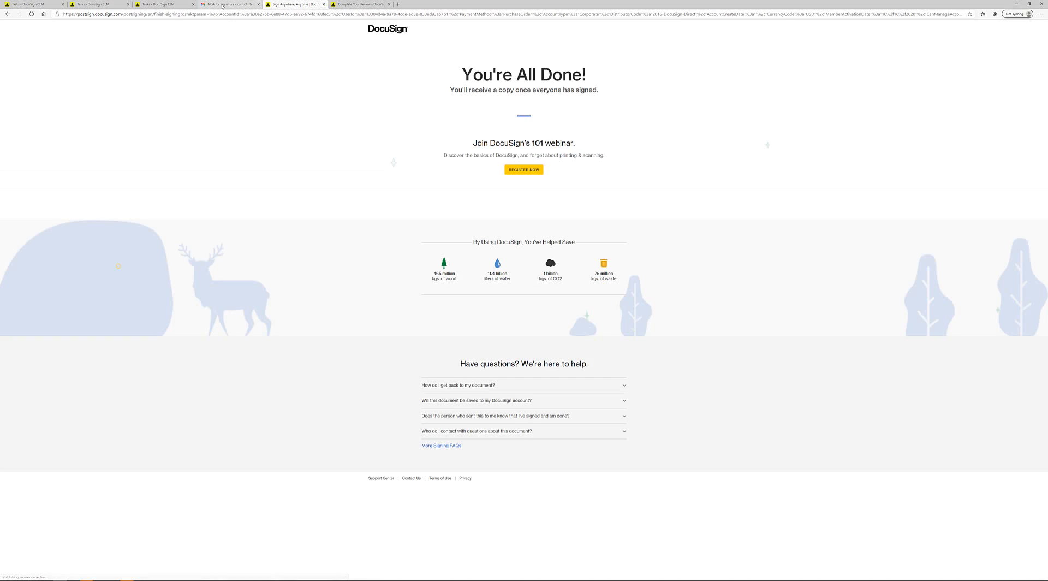
pyautogui.click(227, 4)
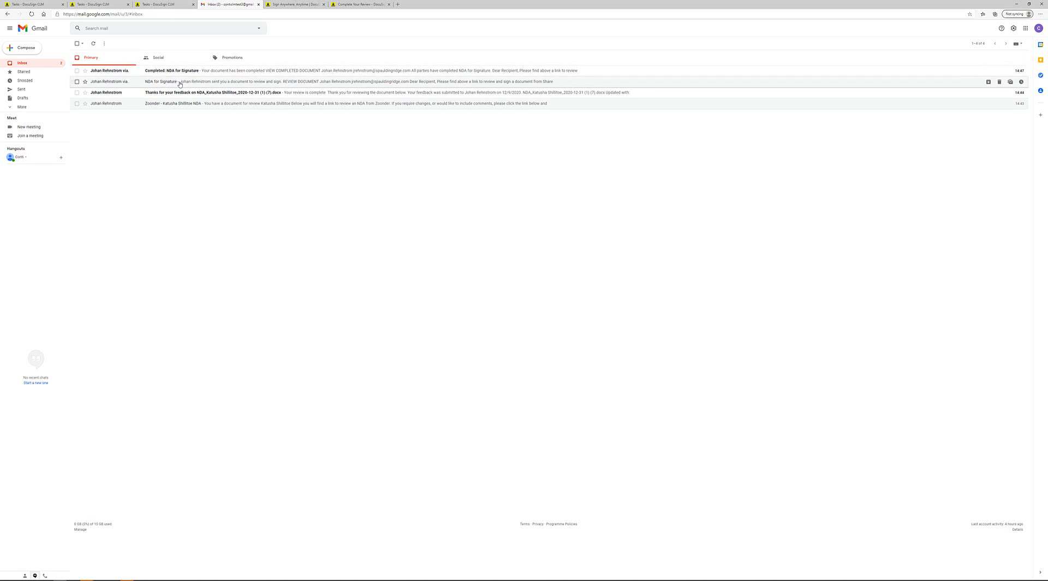
# Go to the CLM Documents repository and open Advanced Search.
pyautogui.click(27, 4)
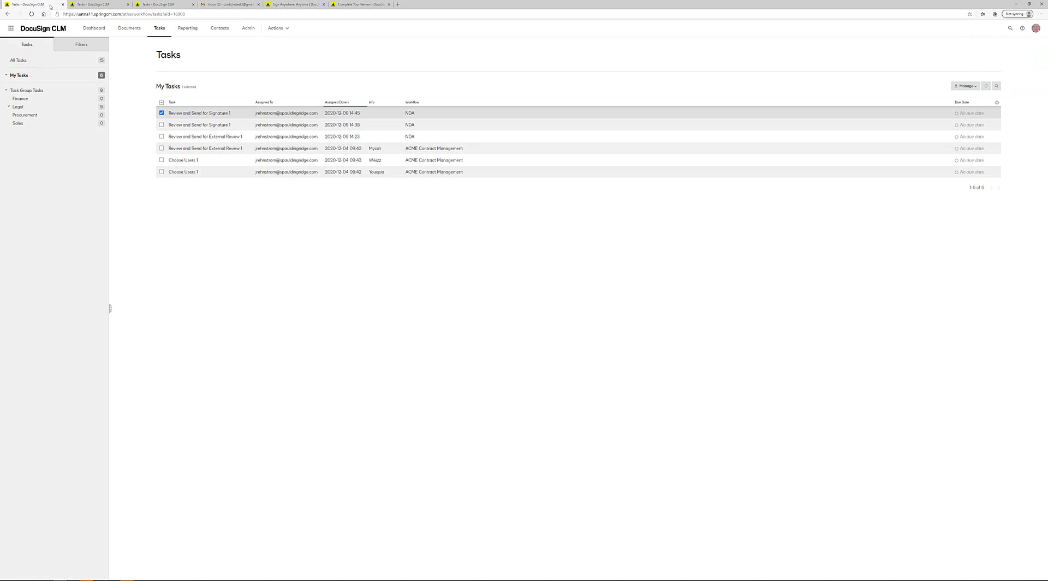
pyautogui.click(129, 28)
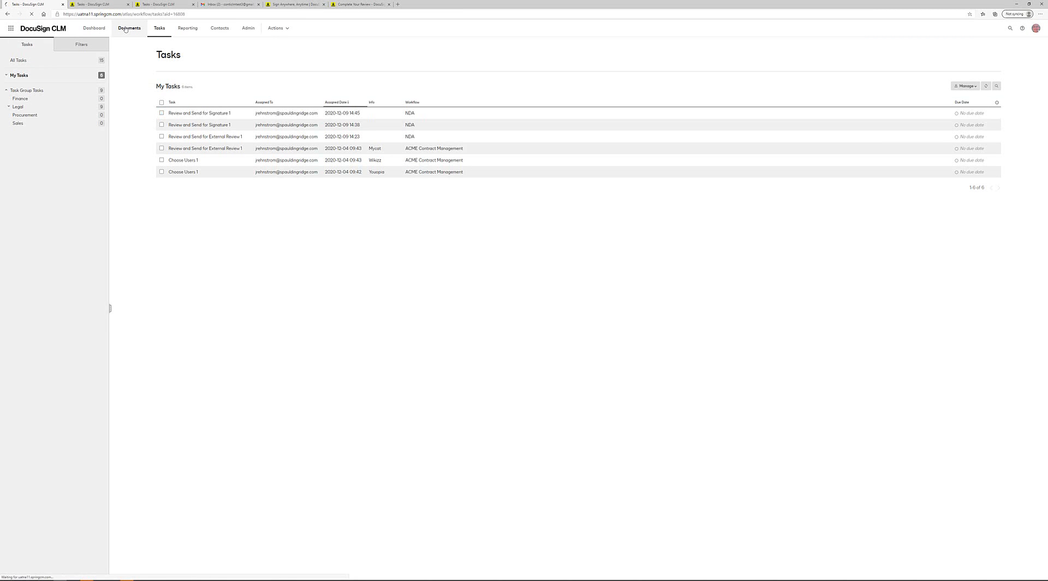
pyautogui.click(128, 28)
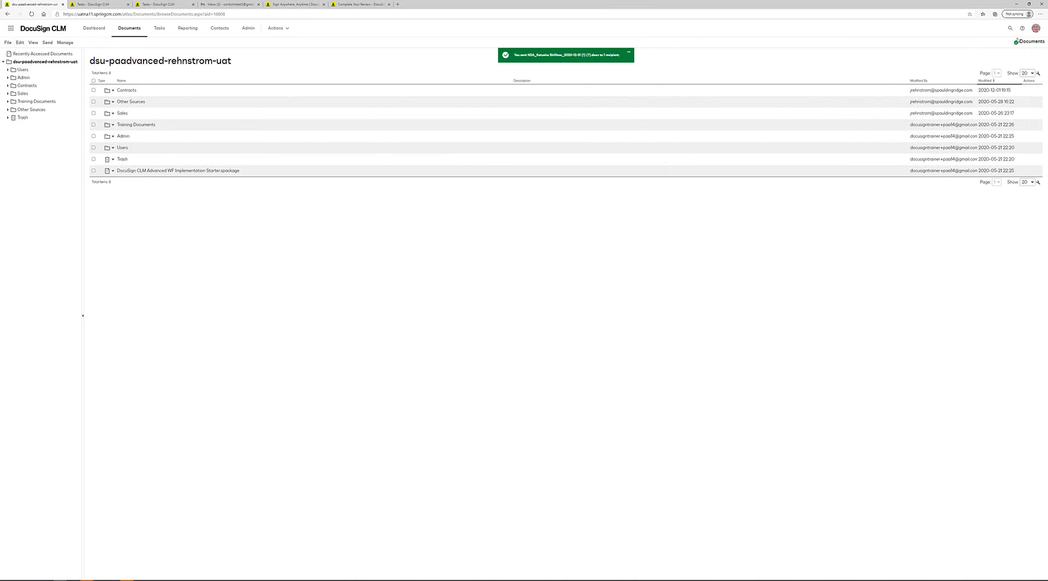
pyautogui.click(1010, 28)
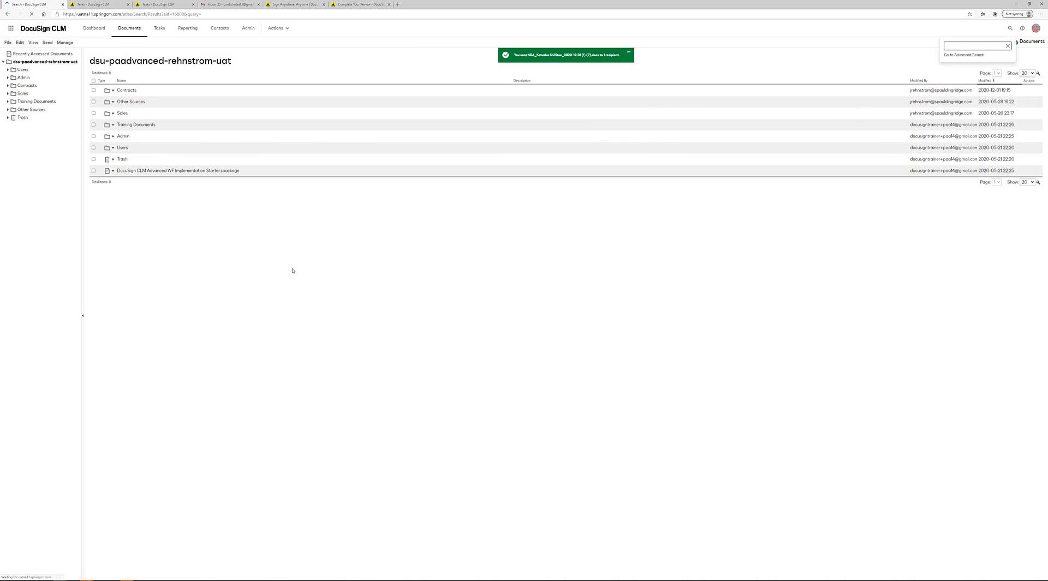
pyautogui.click(963, 55)
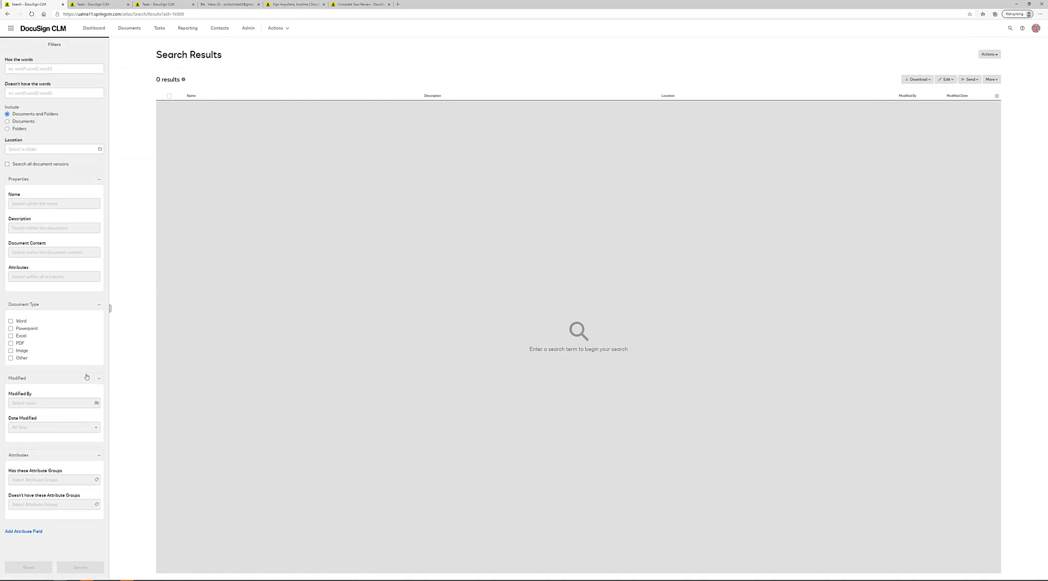
# Filter by Modified By your user and Date Modified Today, then run the search.
pyautogui.click(96, 402)
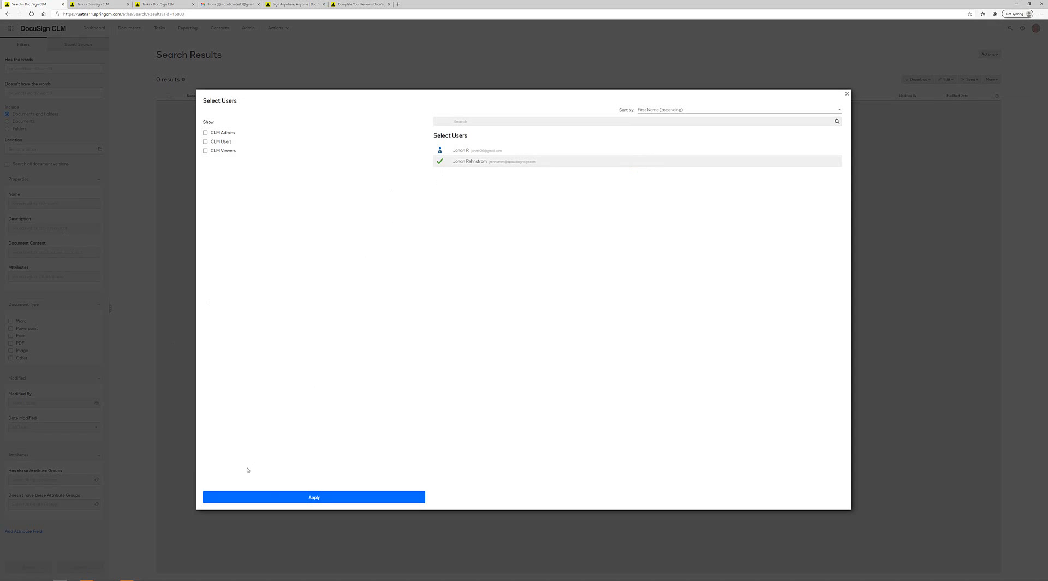
pyautogui.click(314, 496)
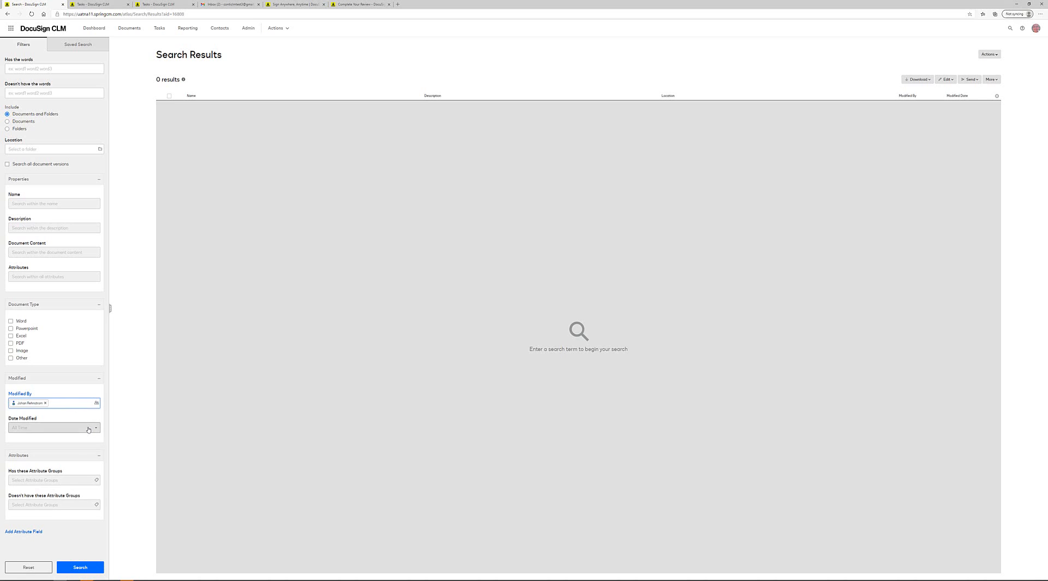
pyautogui.click(54, 427)
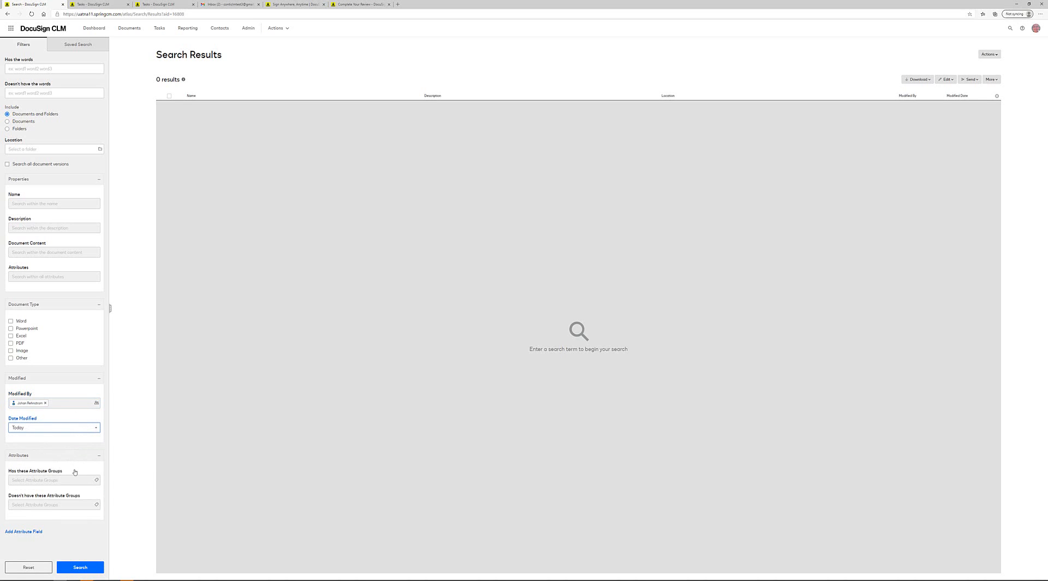
pyautogui.click(79, 567)
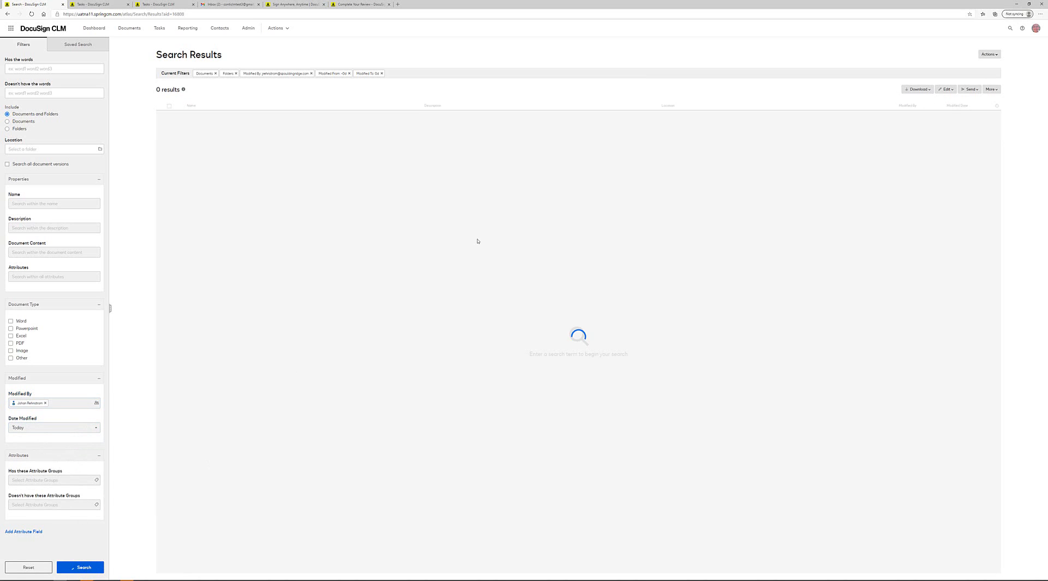
pyautogui.click(79, 566)
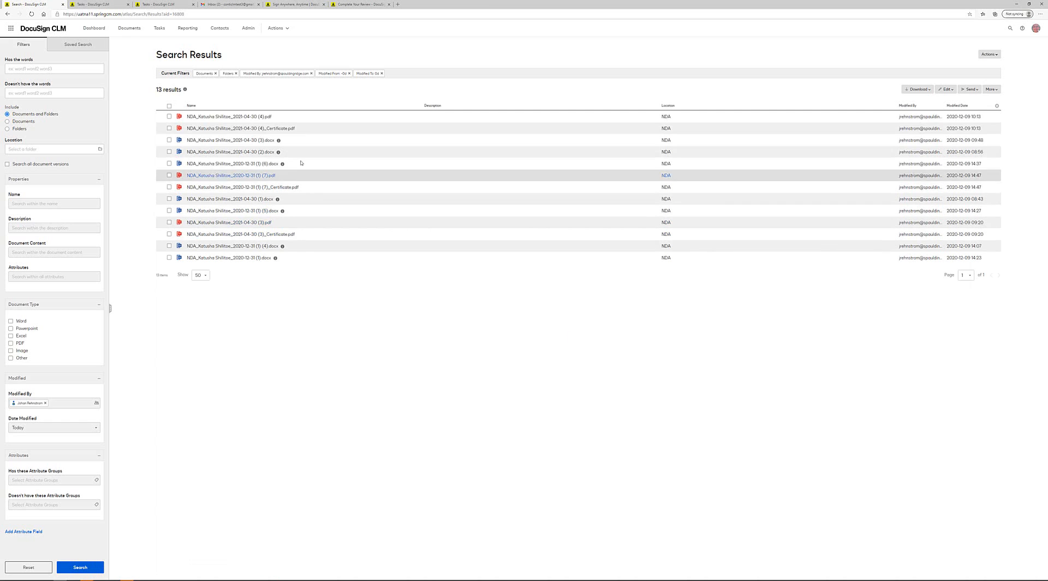
# Open the signed NDA PDF from the search results list.
pyautogui.click(229, 116)
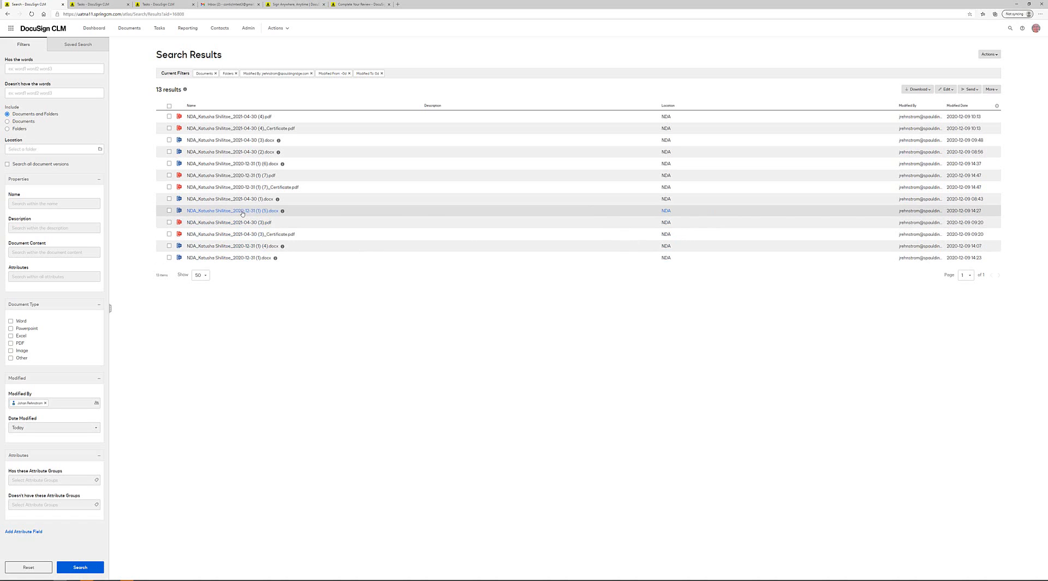
pyautogui.moveTo(242, 186)
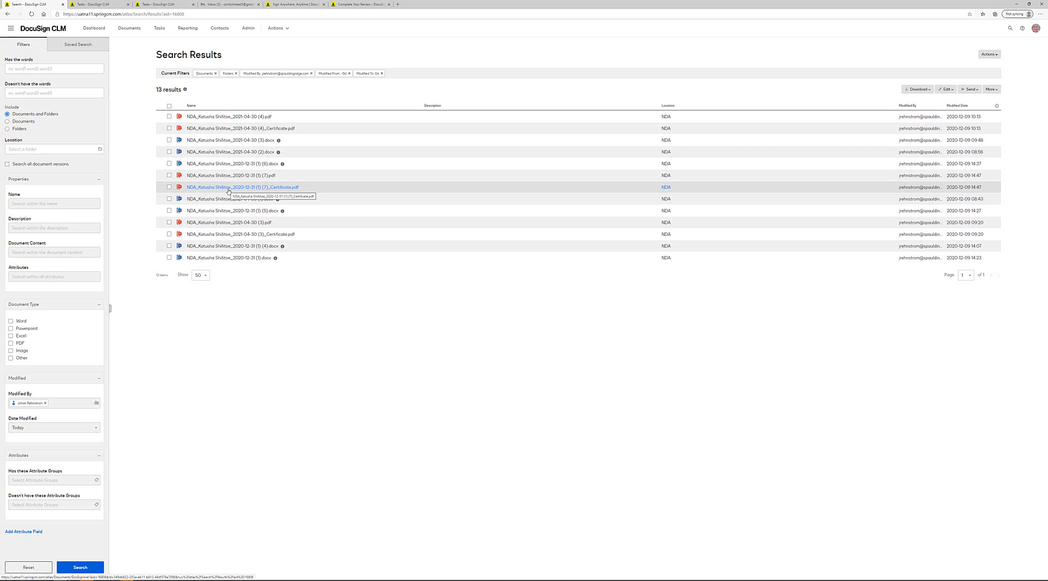
pyautogui.moveTo(204, 187)
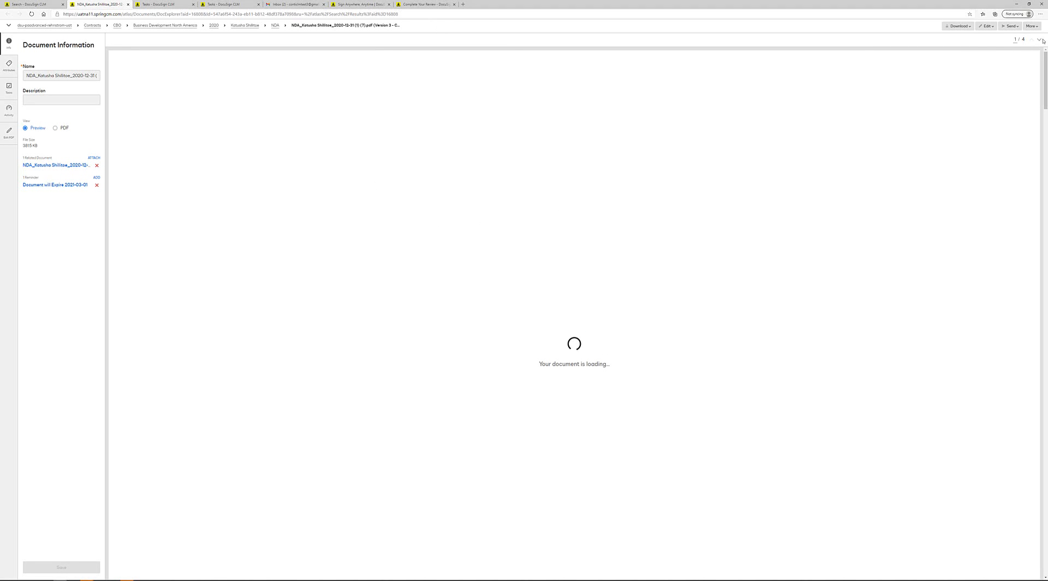
# Choose History from the signed NDA's More menu.
pyautogui.click(1032, 25)
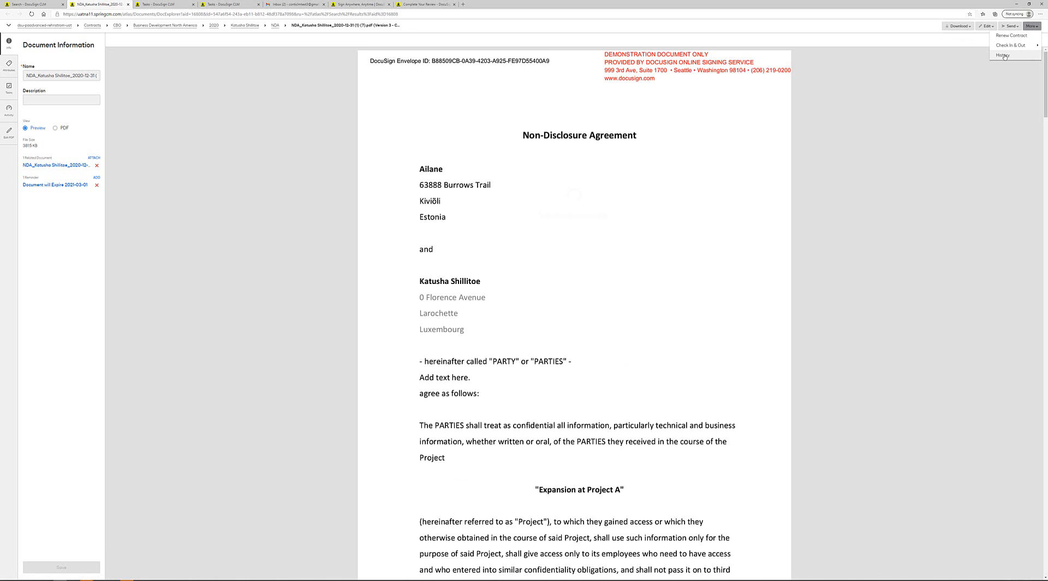
pyautogui.click(1003, 55)
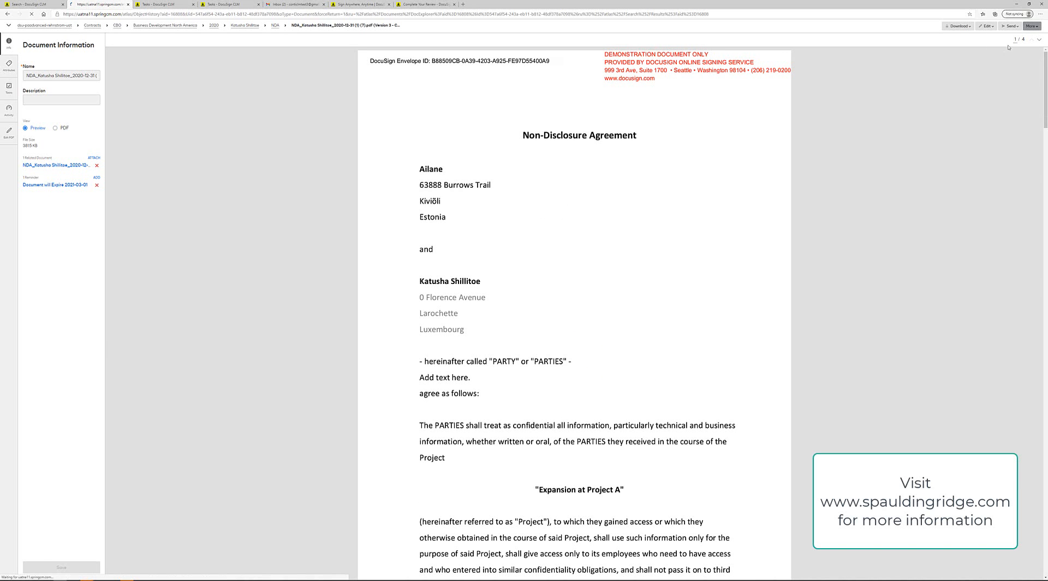